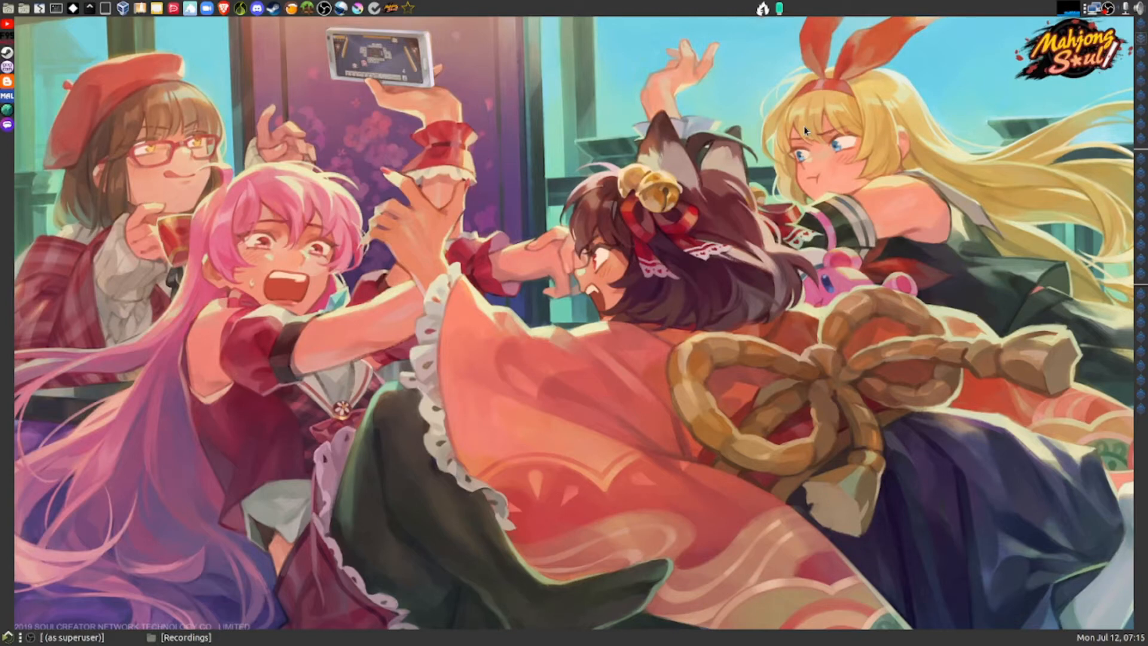
{"action": "mouse_move", "coordinate": [759, 10]}
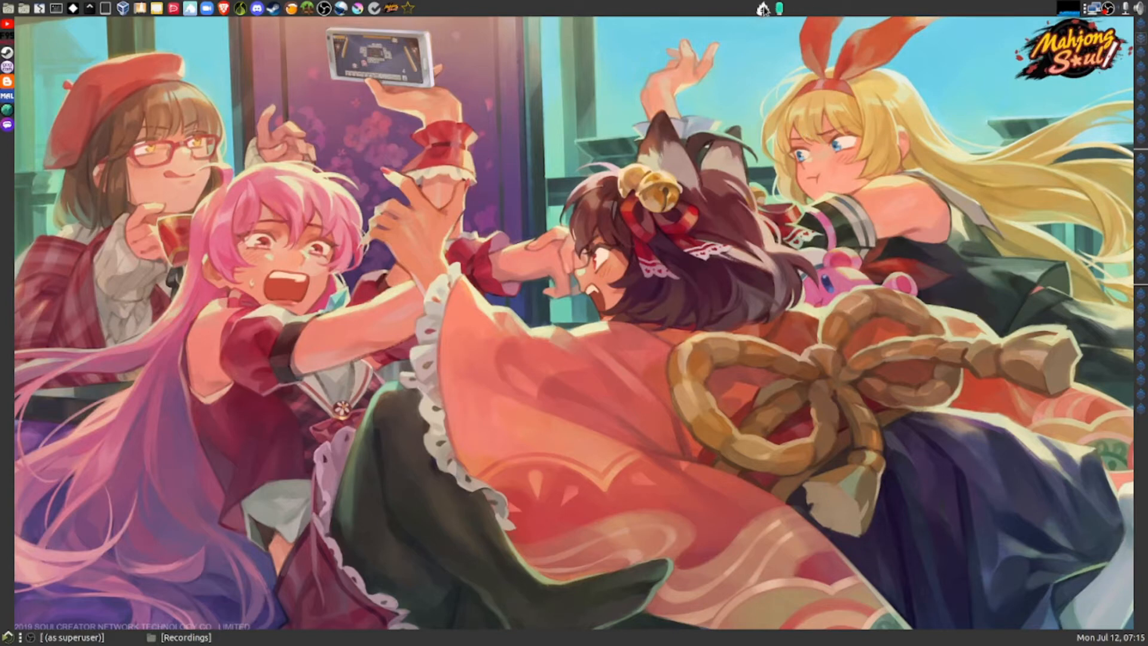
{"action": "mouse_move", "coordinate": [759, 12]}
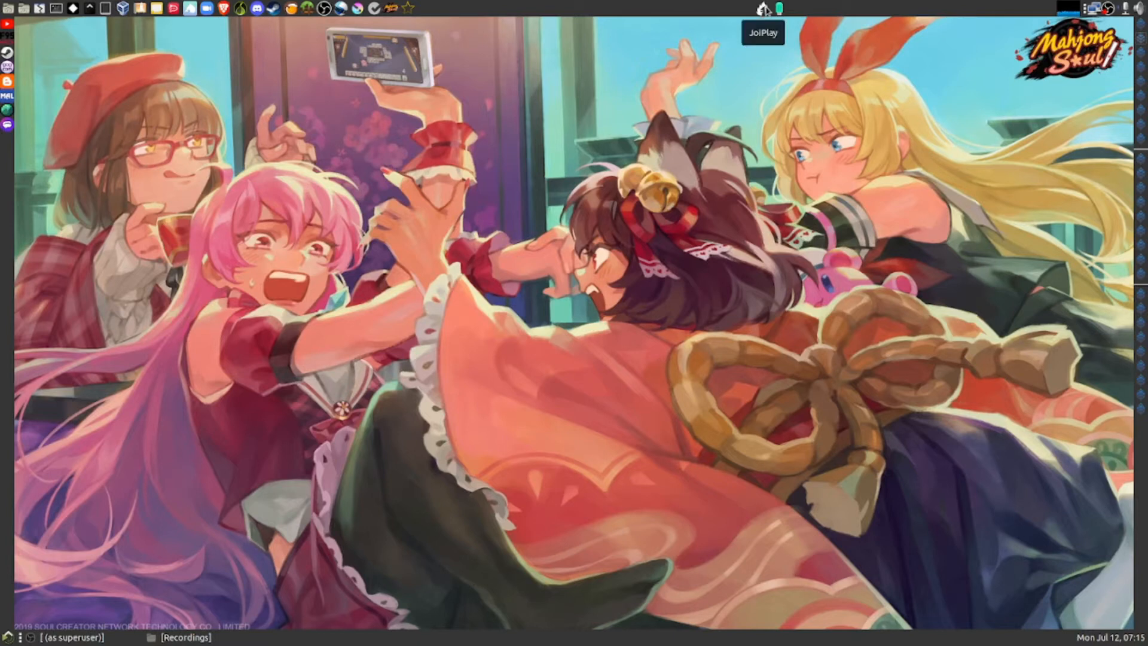
{"action": "mouse_move", "coordinate": [509, 359]}
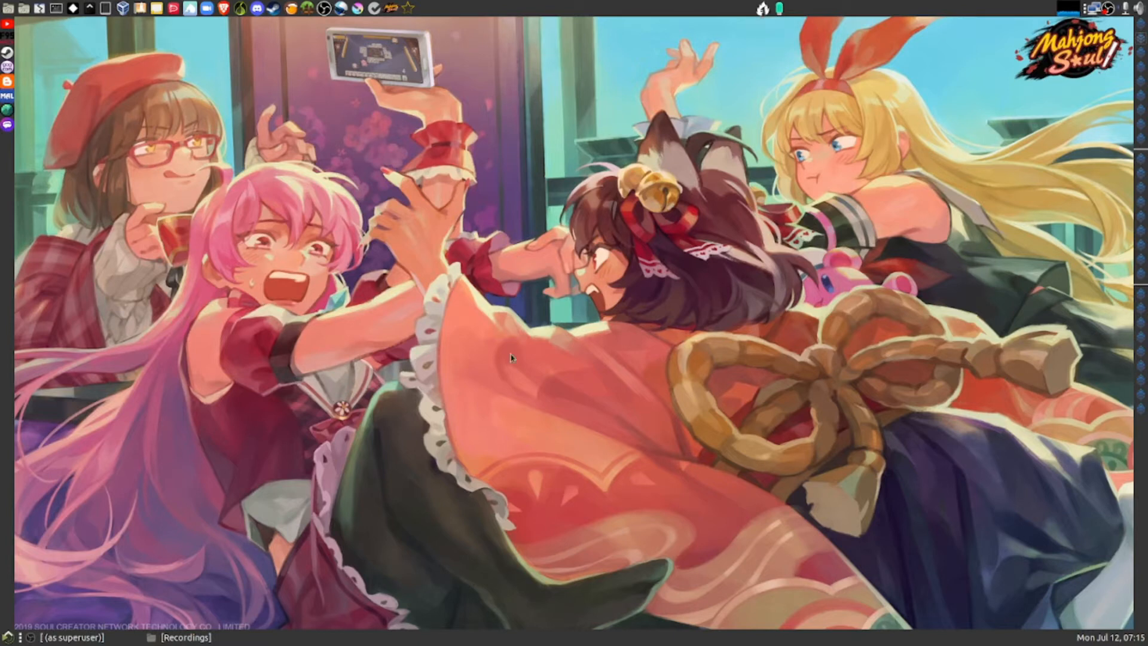
{"action": "mouse_move", "coordinate": [461, 412]}
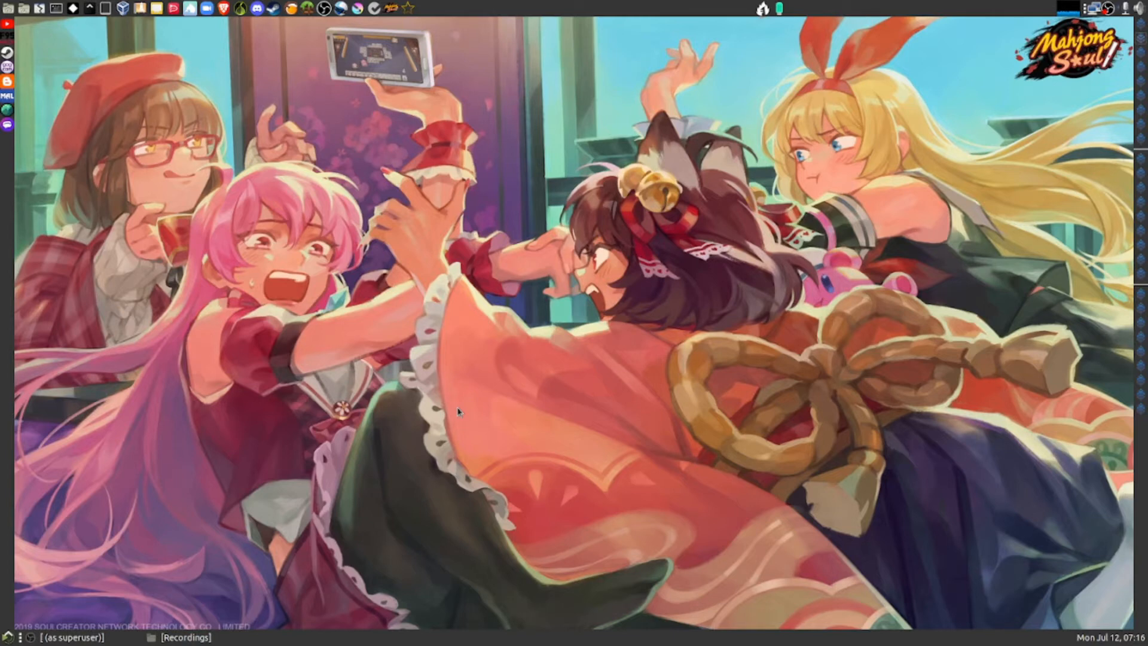
{"action": "mouse_move", "coordinate": [354, 189]}
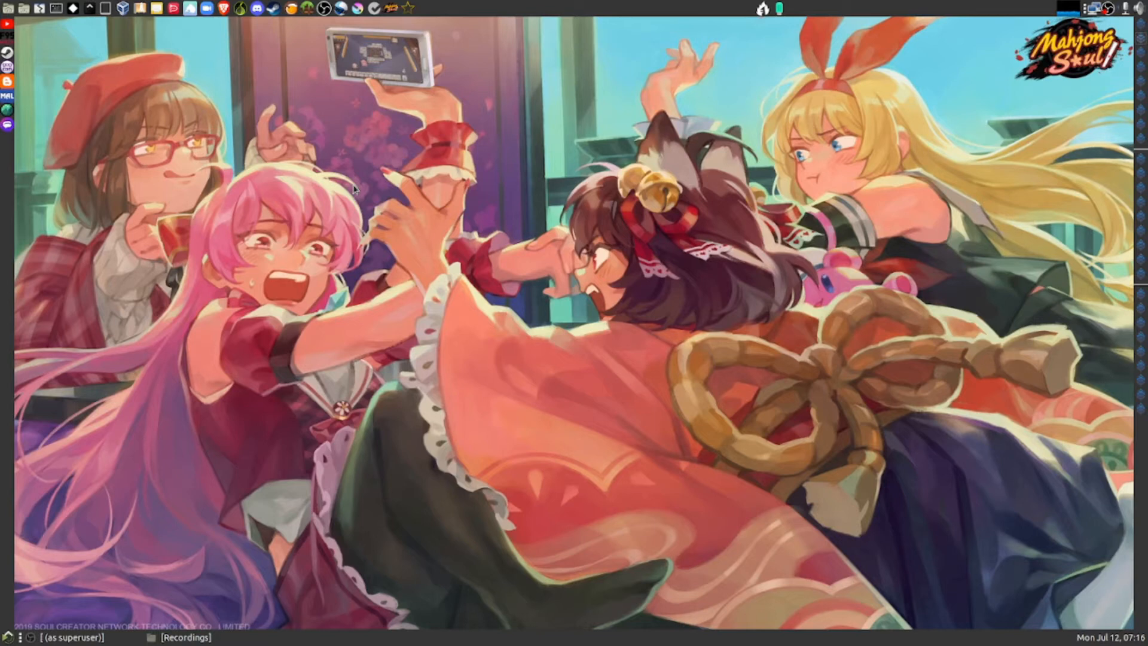
{"action": "mouse_move", "coordinate": [522, 188]}
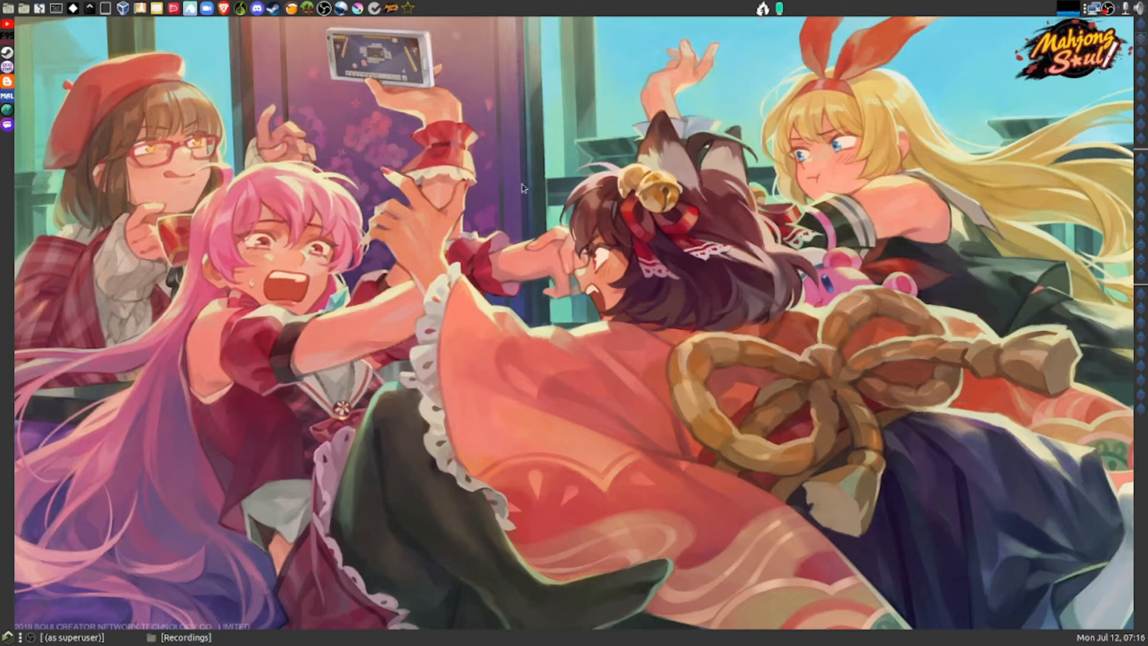
{"action": "mouse_move", "coordinate": [736, 31]}
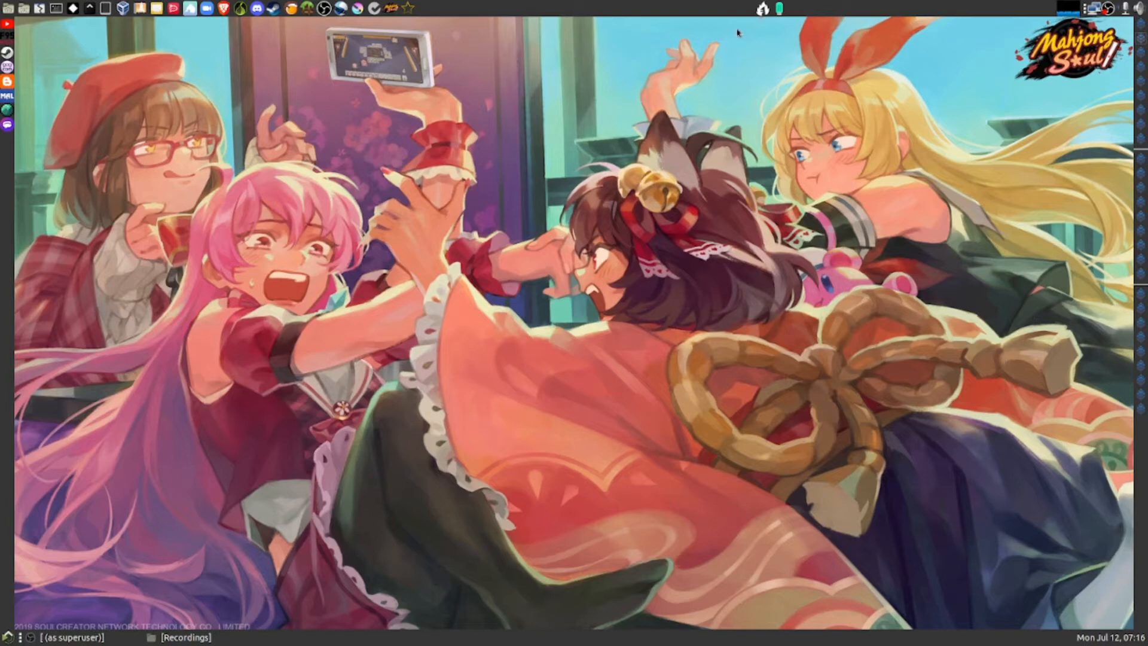
{"action": "mouse_move", "coordinate": [763, 13]}
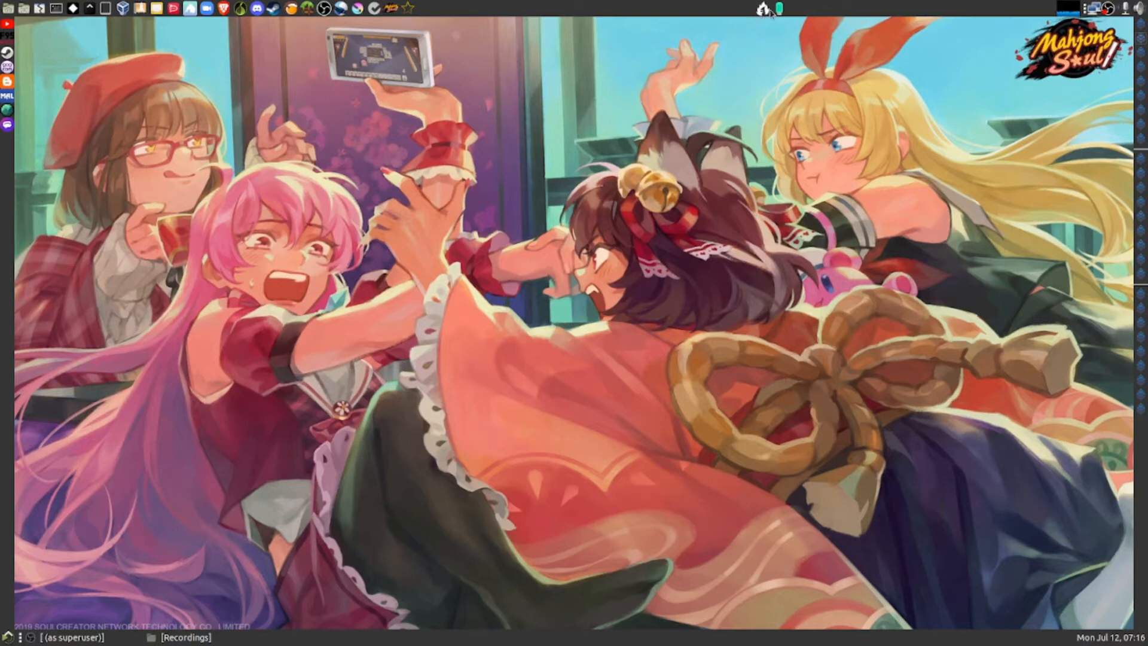
{"action": "mouse_move", "coordinate": [772, 9]}
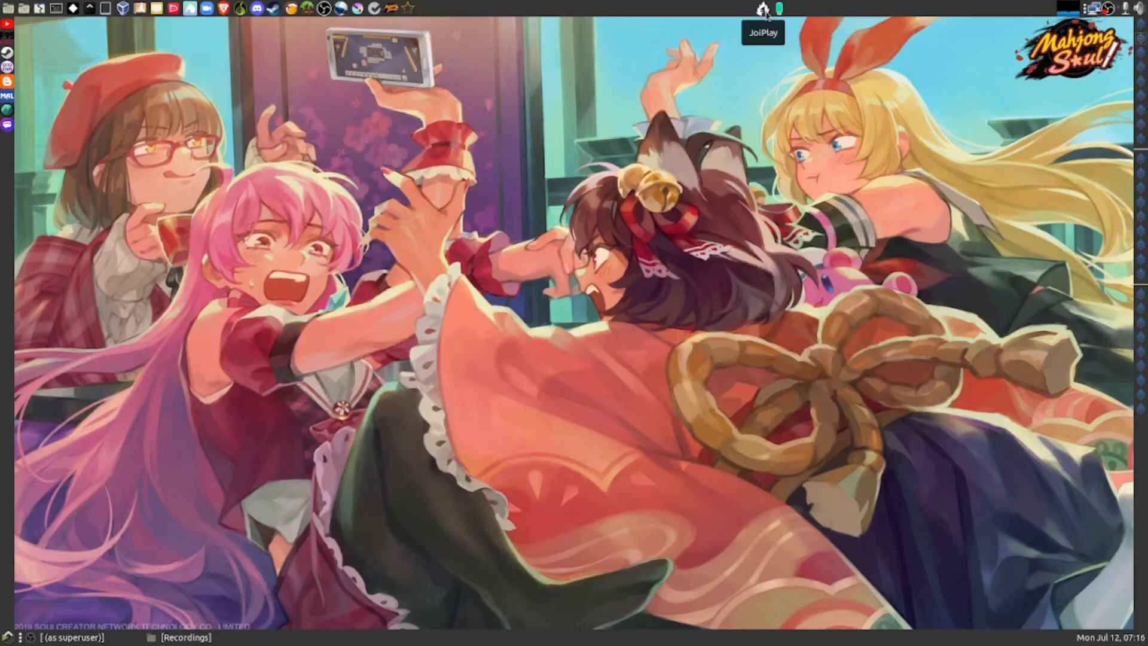
{"action": "mouse_move", "coordinate": [782, 8]}
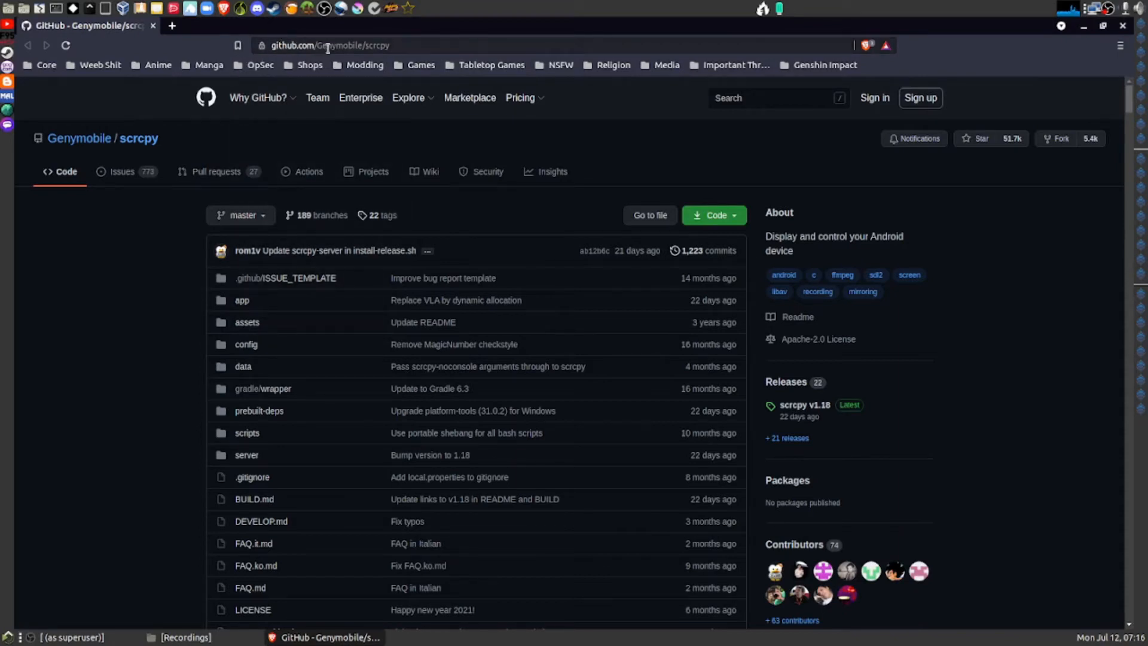
Step: Read through the scrcpy README's Requirements and Get the app sections at github.com/Genymobile/scrcpy
{"action": "left_click", "coordinate": [327, 46]}
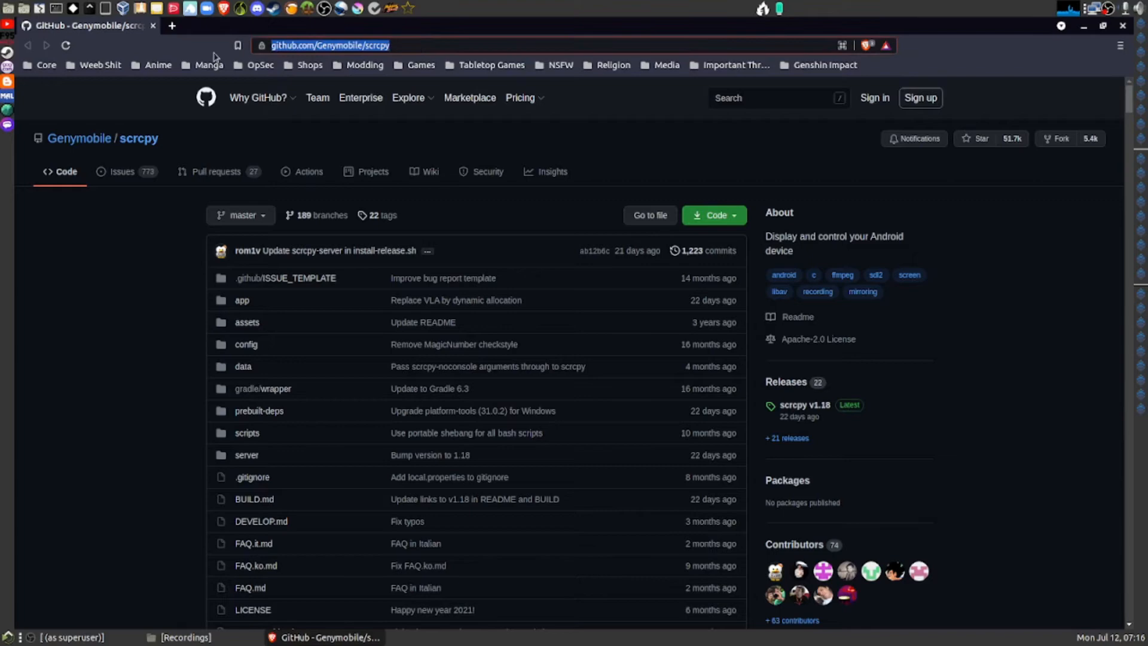
{"action": "scroll", "scroll_direction": "down", "scroll_amount": 3}
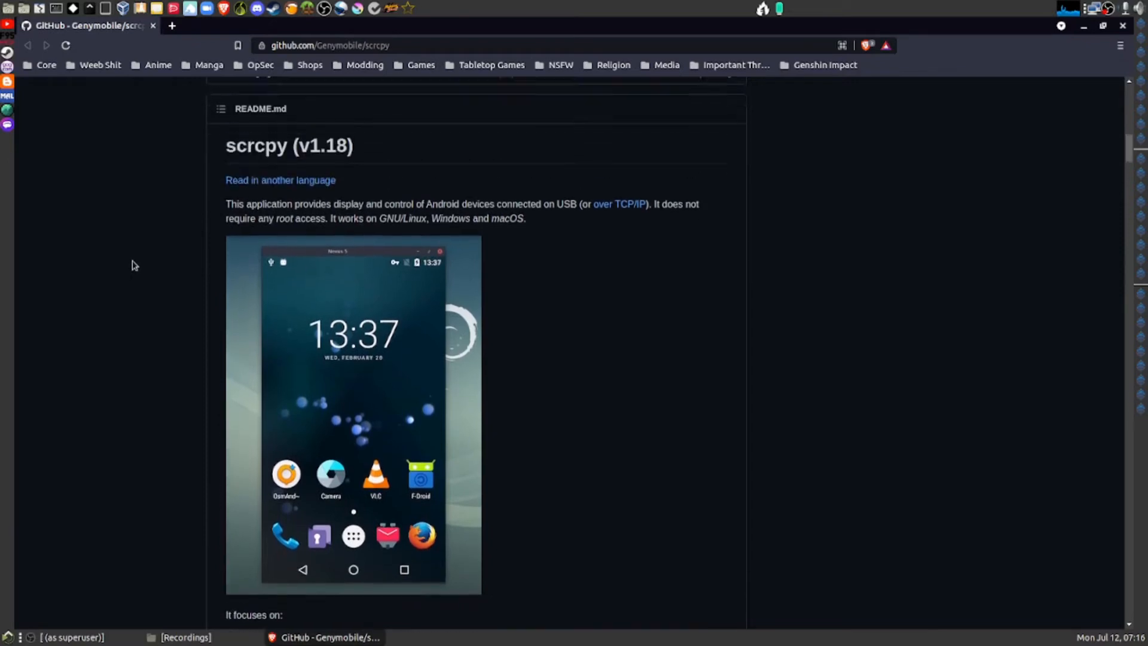
{"action": "scroll", "scroll_direction": "down", "scroll_amount": 3}
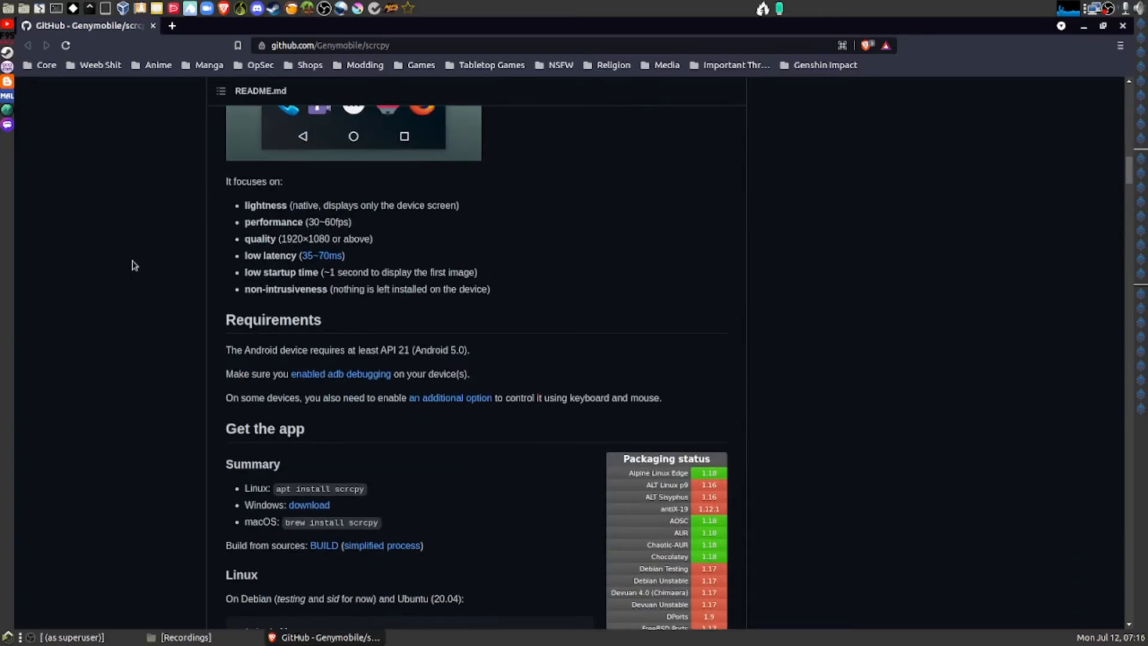
{"action": "scroll", "scroll_direction": "down", "scroll_amount": 3}
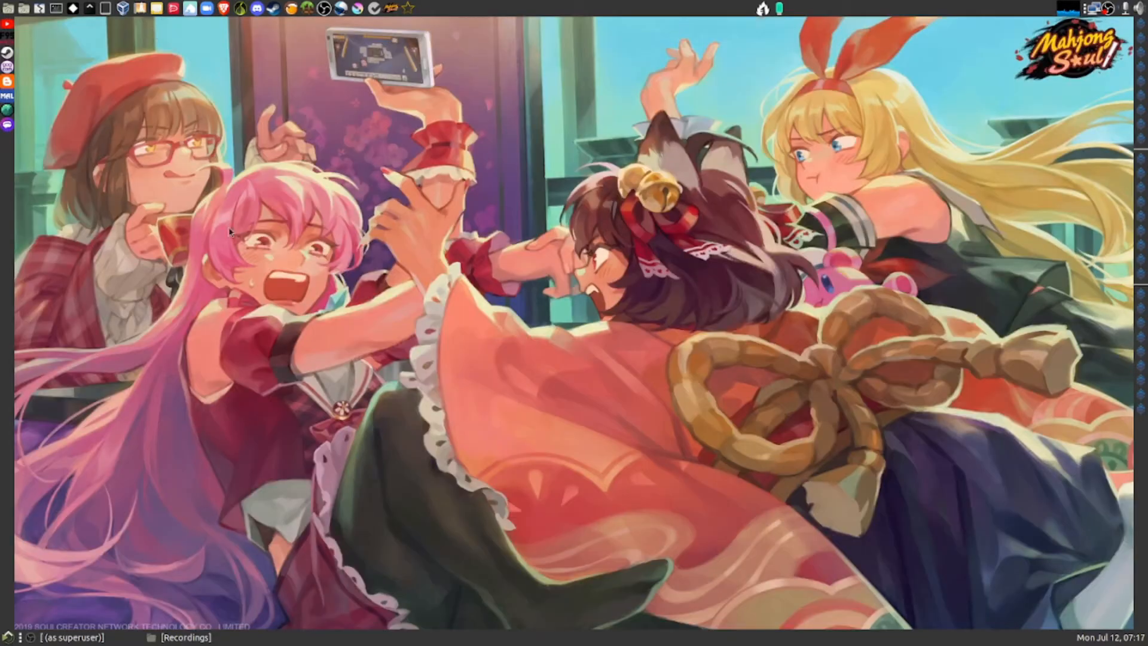
{"action": "mouse_move", "coordinate": [382, 261]}
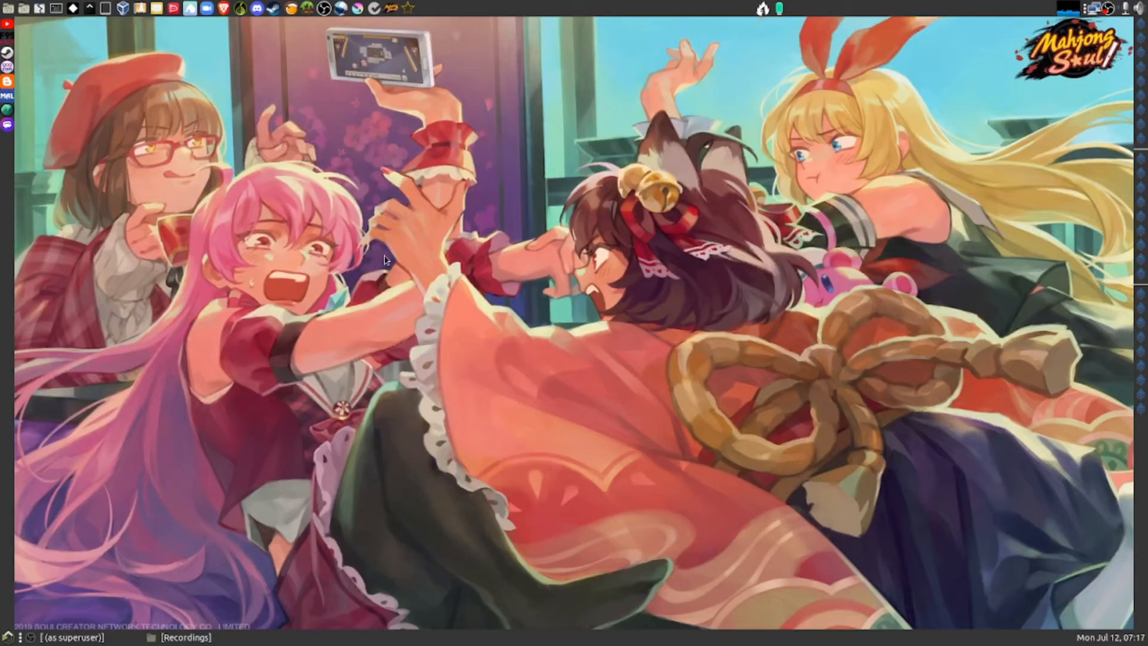
{"action": "mouse_move", "coordinate": [687, 108]}
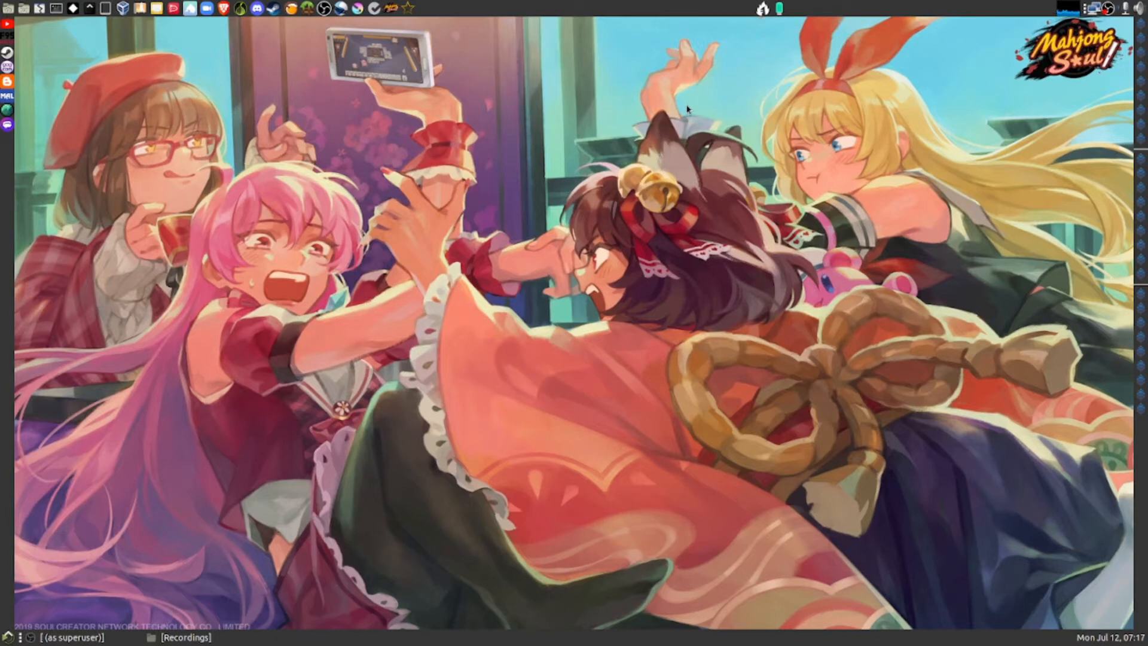
{"action": "mouse_move", "coordinate": [694, 111]}
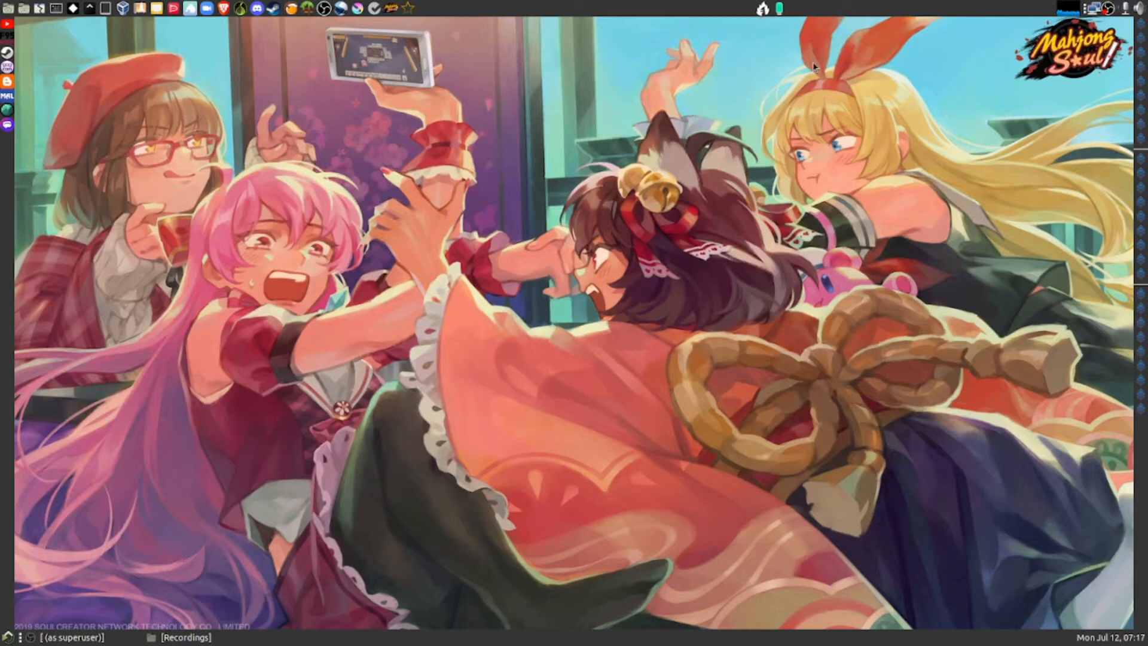
{"action": "mouse_move", "coordinate": [91, 55]}
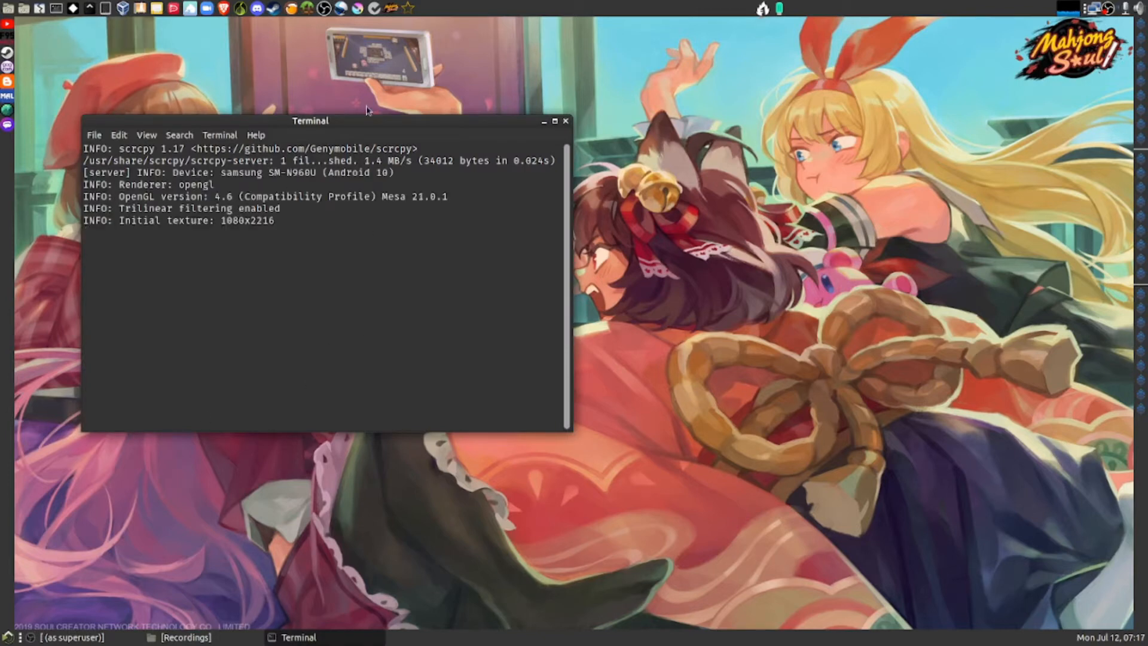
Step: Arrange the scrcpy terminal top-left and the mirrored phone window on the right
{"action": "left_click_drag", "start_coordinate": [310, 120], "coordinate": [243, 97]}
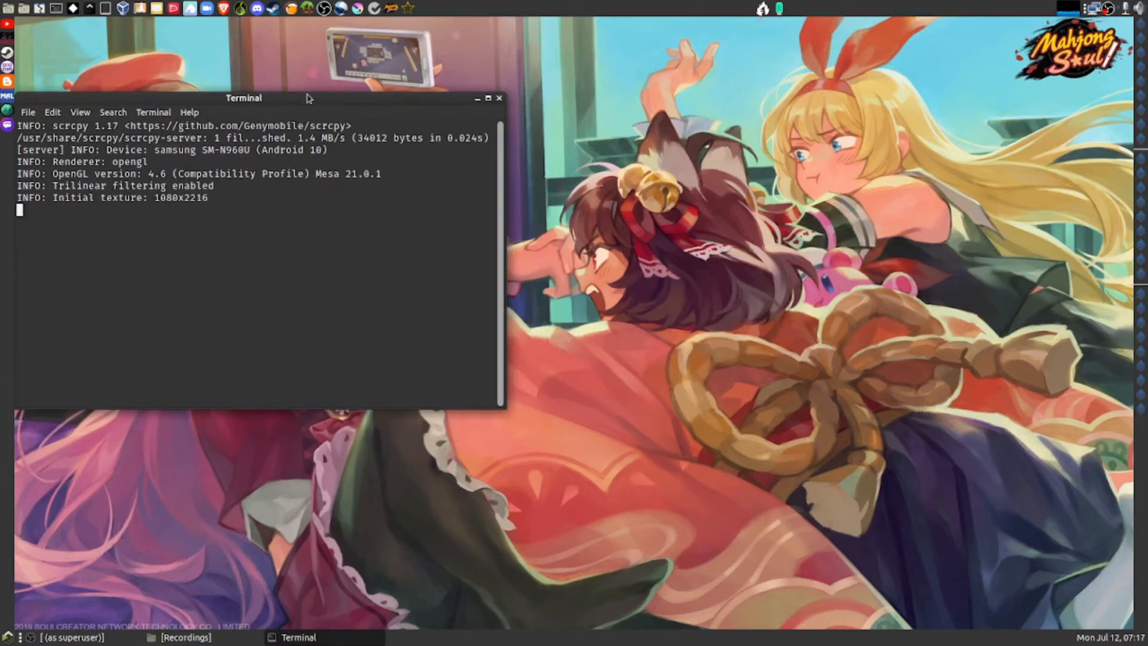
{"action": "mouse_move", "coordinate": [307, 72]}
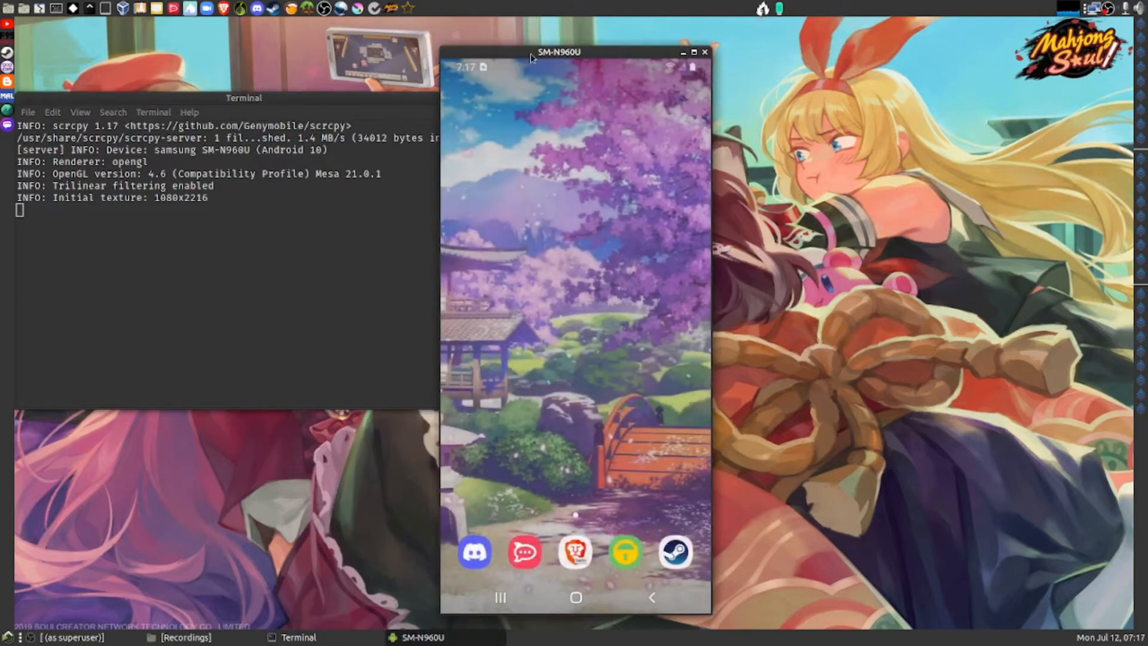
{"action": "left_click_drag", "start_coordinate": [558, 52], "coordinate": [908, 50]}
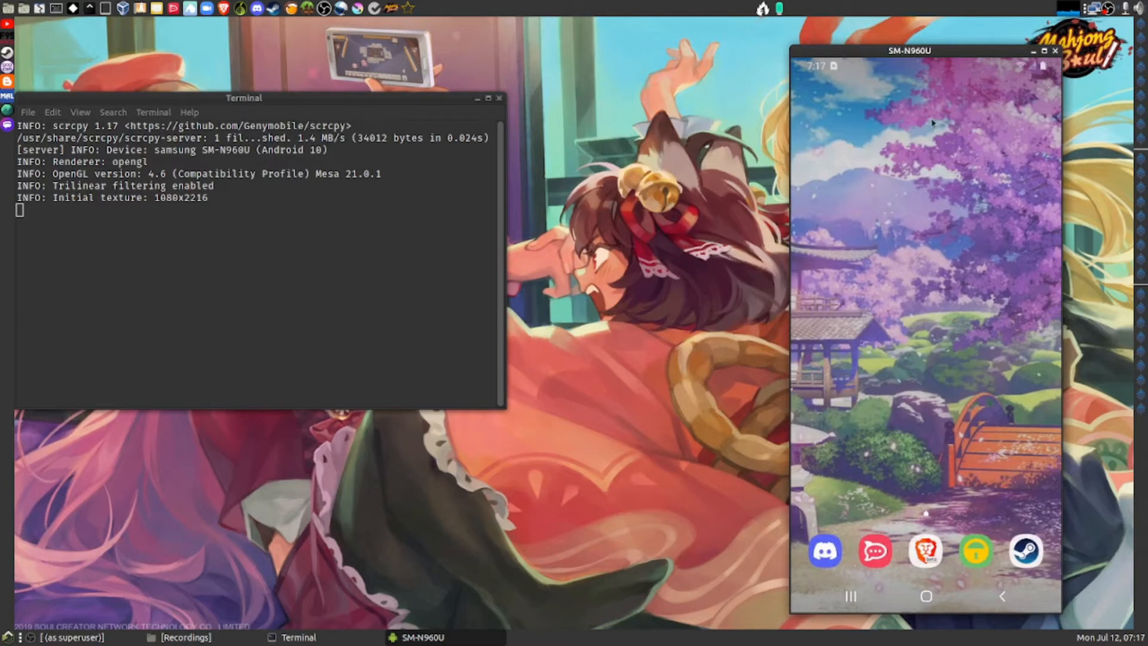
{"action": "mouse_move", "coordinate": [870, 134]}
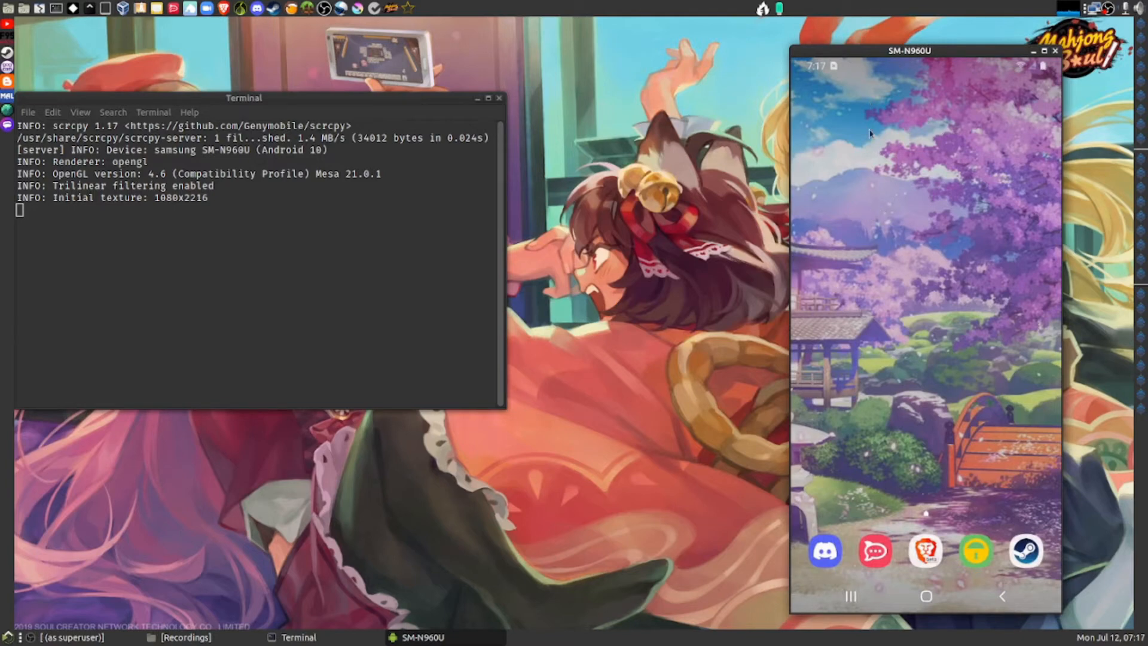
{"action": "mouse_move", "coordinate": [844, 216]}
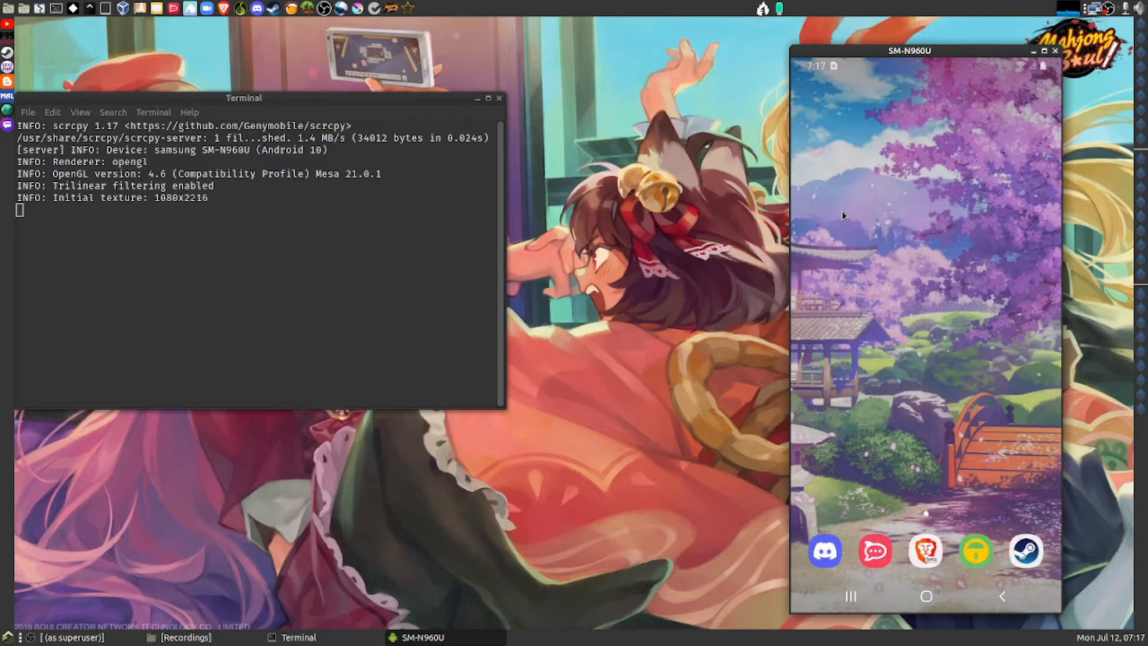
{"action": "mouse_move", "coordinate": [793, 155]}
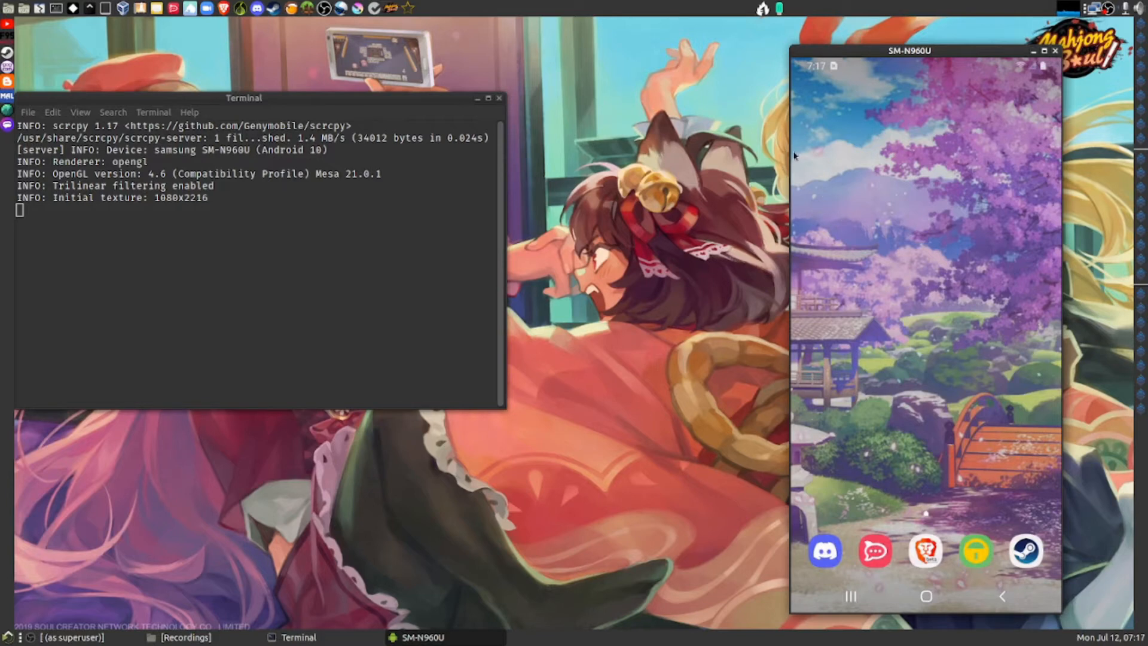
{"action": "mouse_move", "coordinate": [758, 12]}
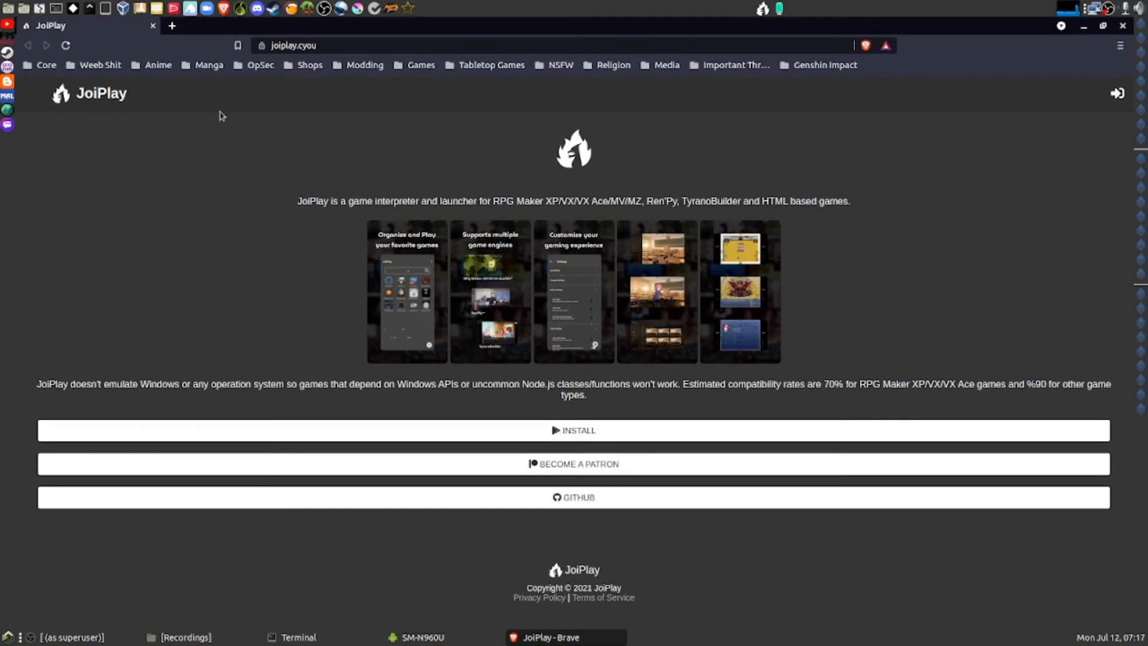
{"action": "mouse_move", "coordinate": [291, 79]}
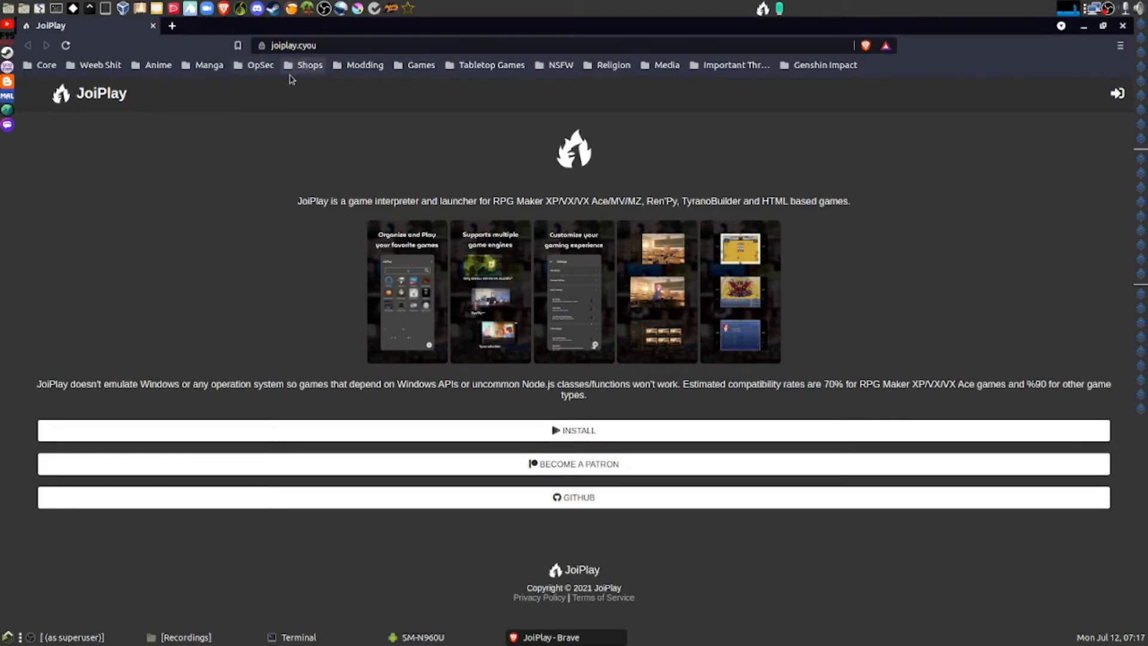
{"action": "mouse_move", "coordinate": [625, 216]}
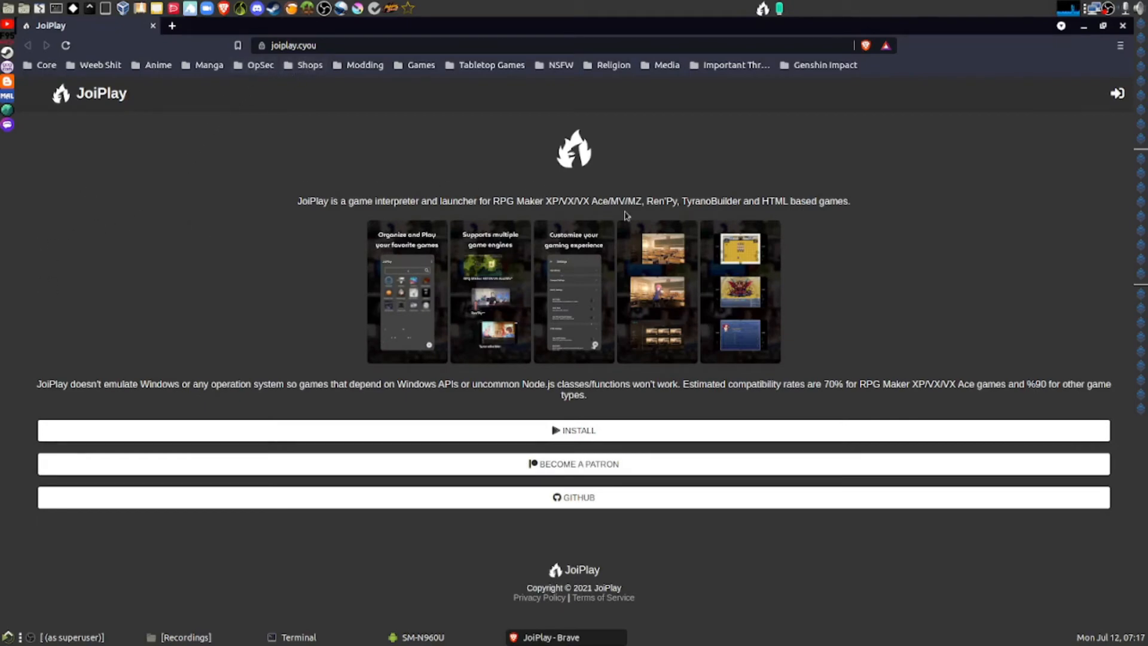
{"action": "mouse_move", "coordinate": [555, 498]}
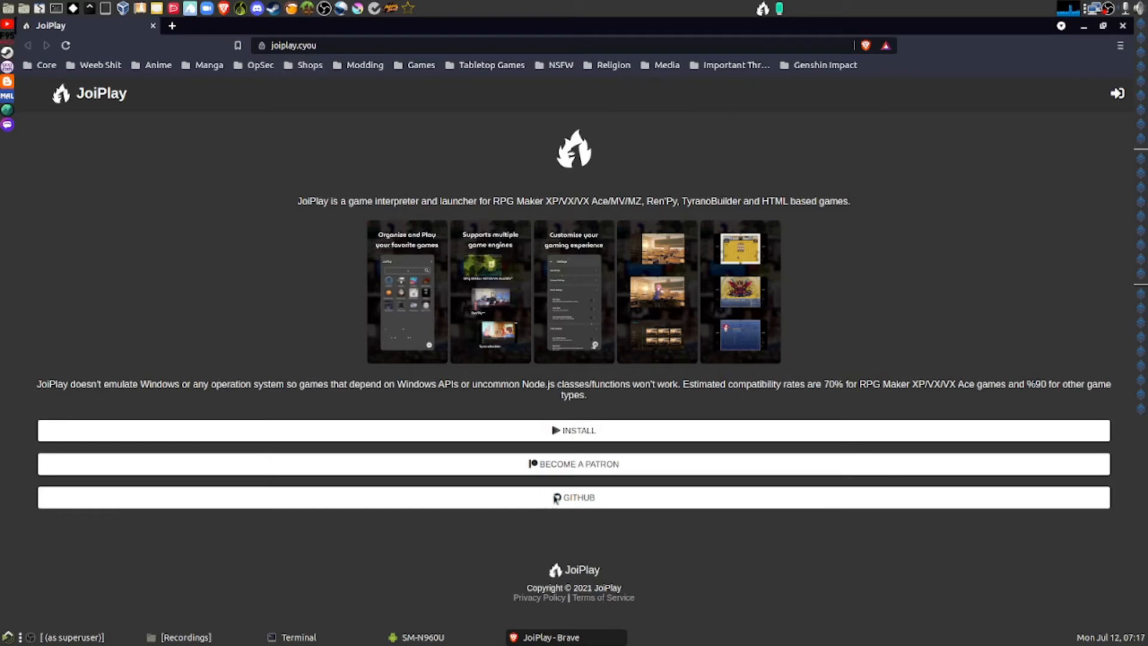
{"action": "mouse_move", "coordinate": [591, 500]}
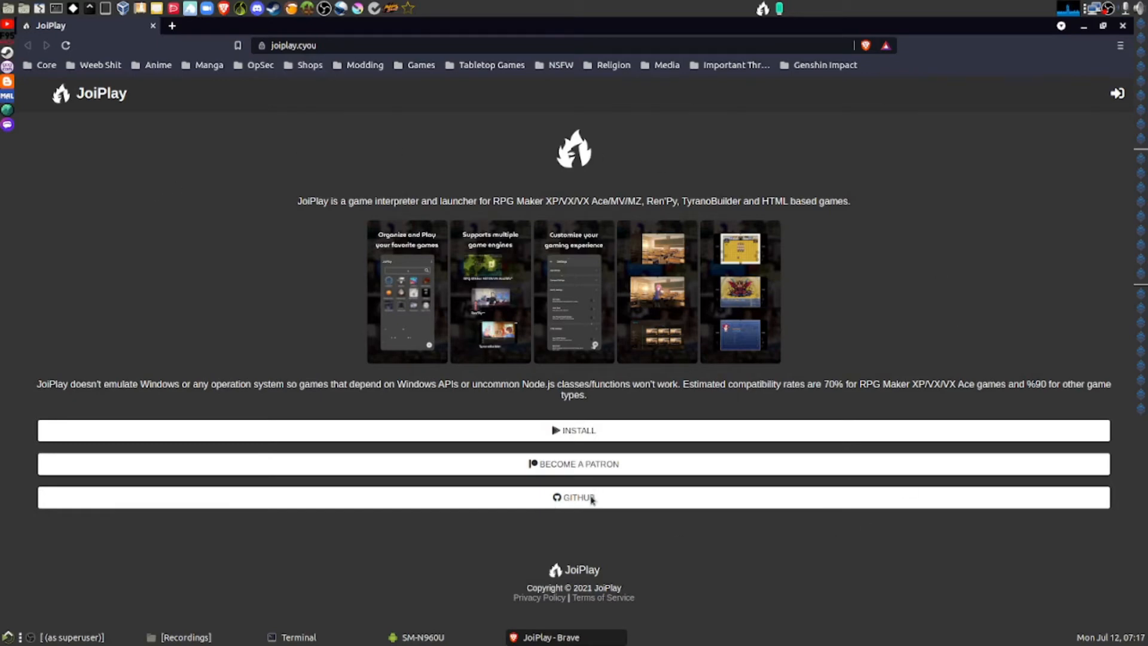
{"action": "mouse_move", "coordinate": [602, 497]}
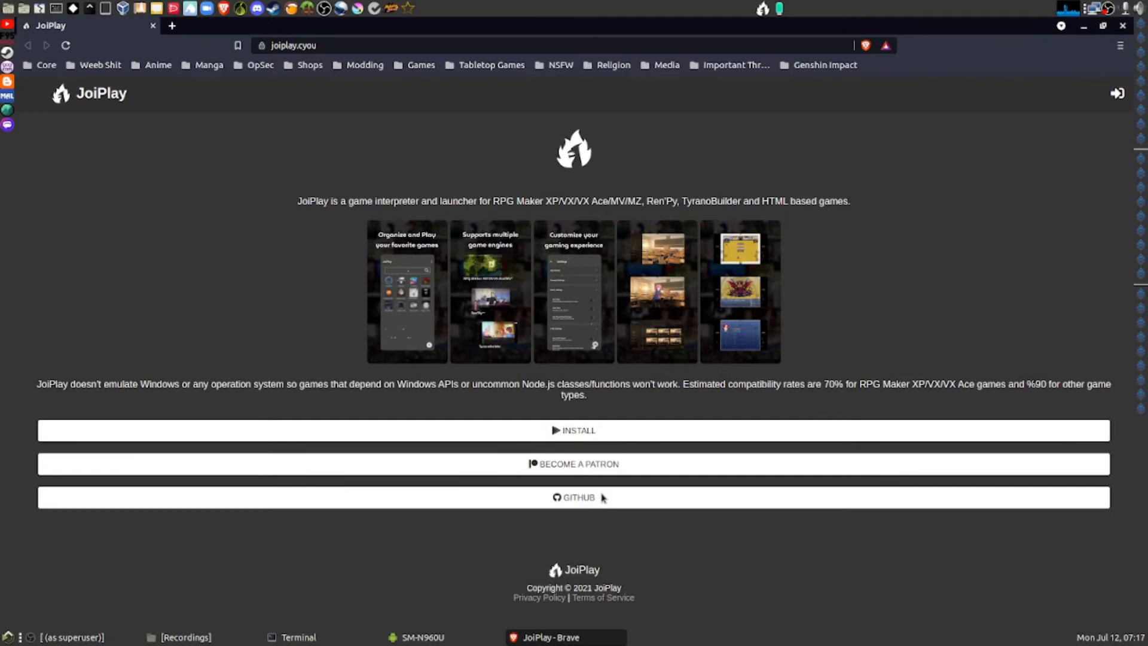
{"action": "mouse_move", "coordinate": [588, 549]}
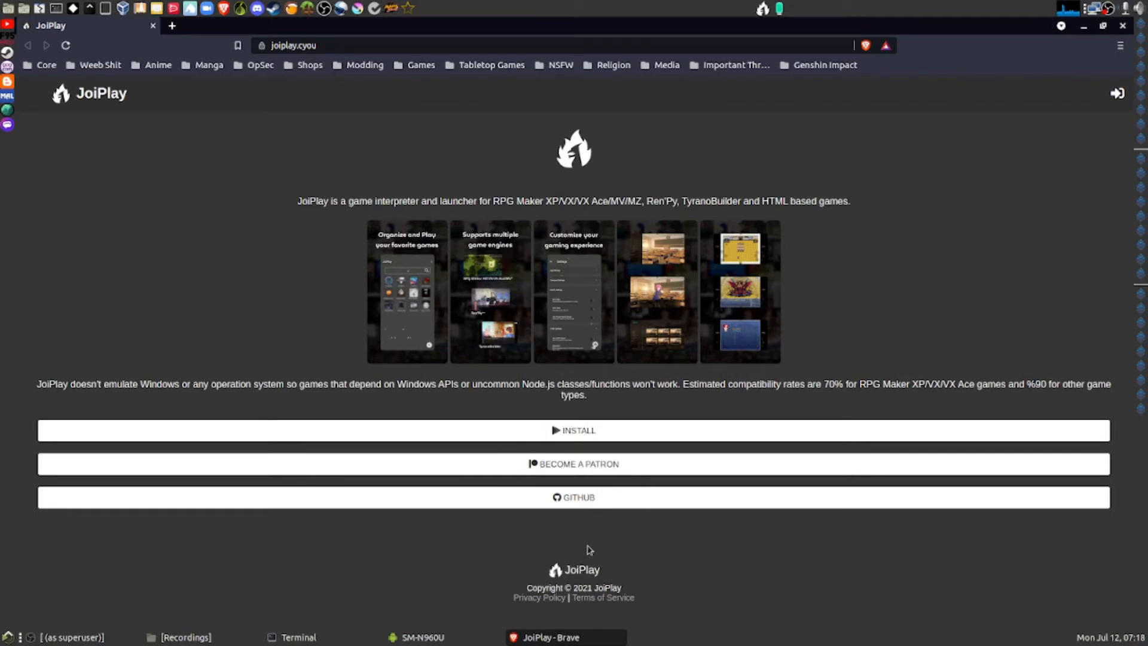
{"action": "mouse_move", "coordinate": [669, 191]}
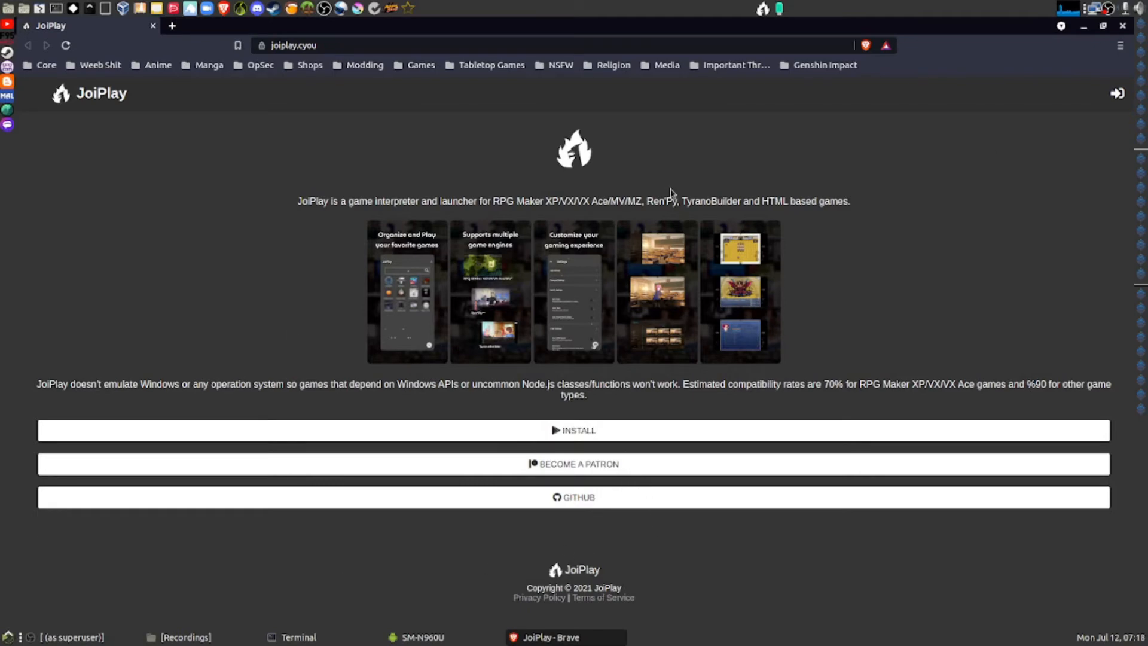
{"action": "mouse_move", "coordinate": [636, 139]}
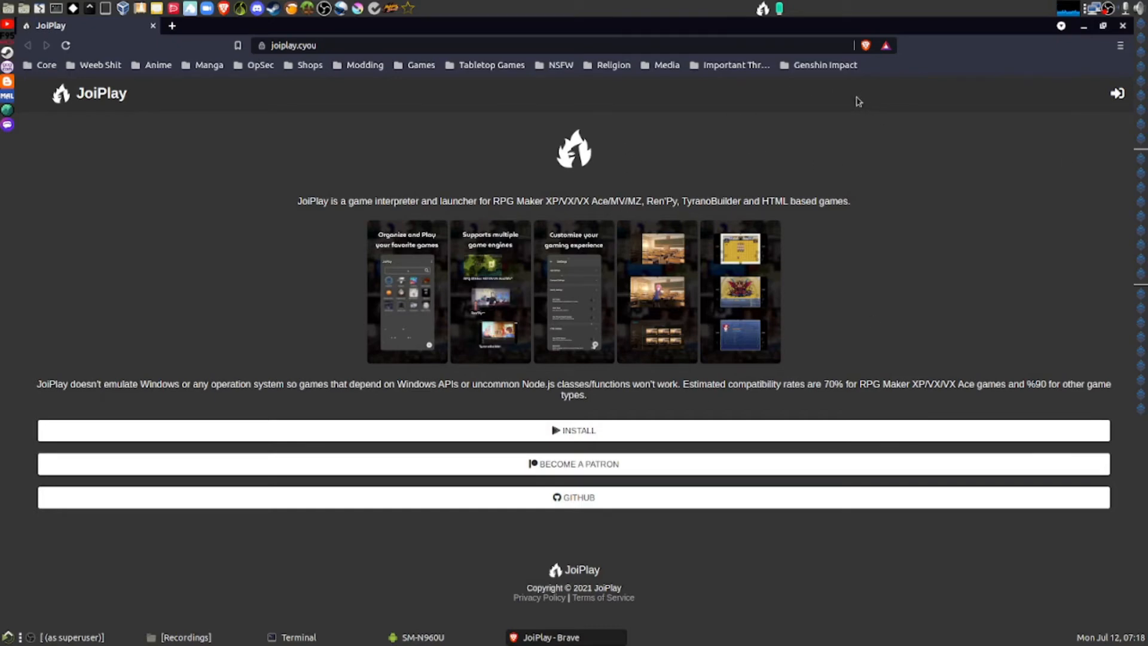
{"action": "mouse_move", "coordinate": [831, 122]}
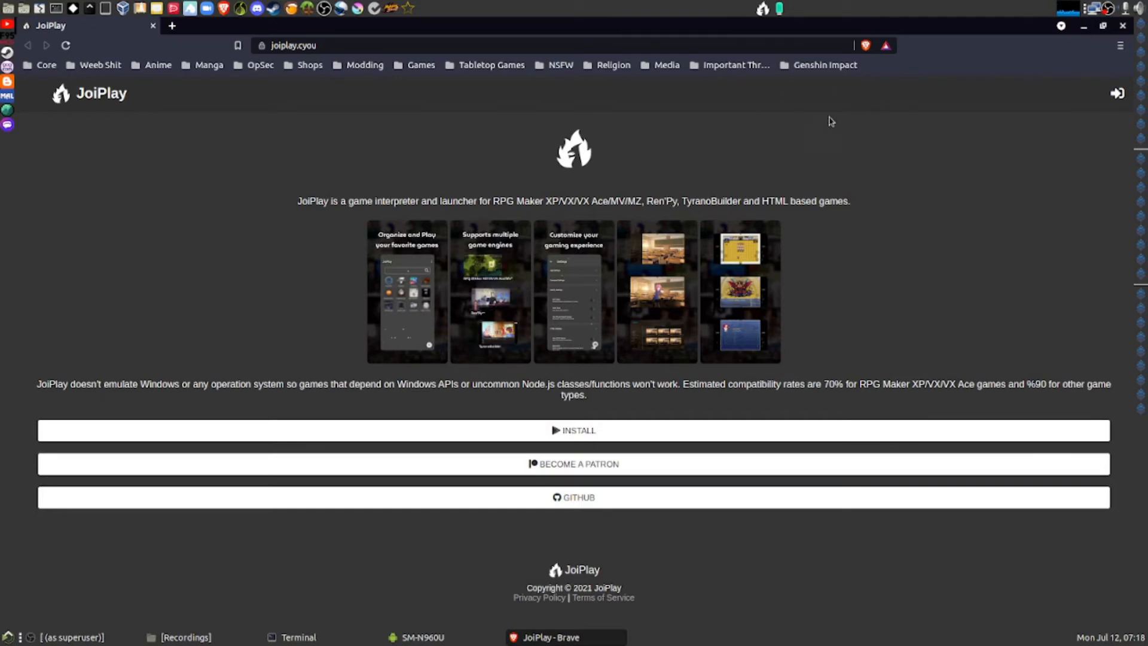
{"action": "mouse_move", "coordinate": [691, 213]}
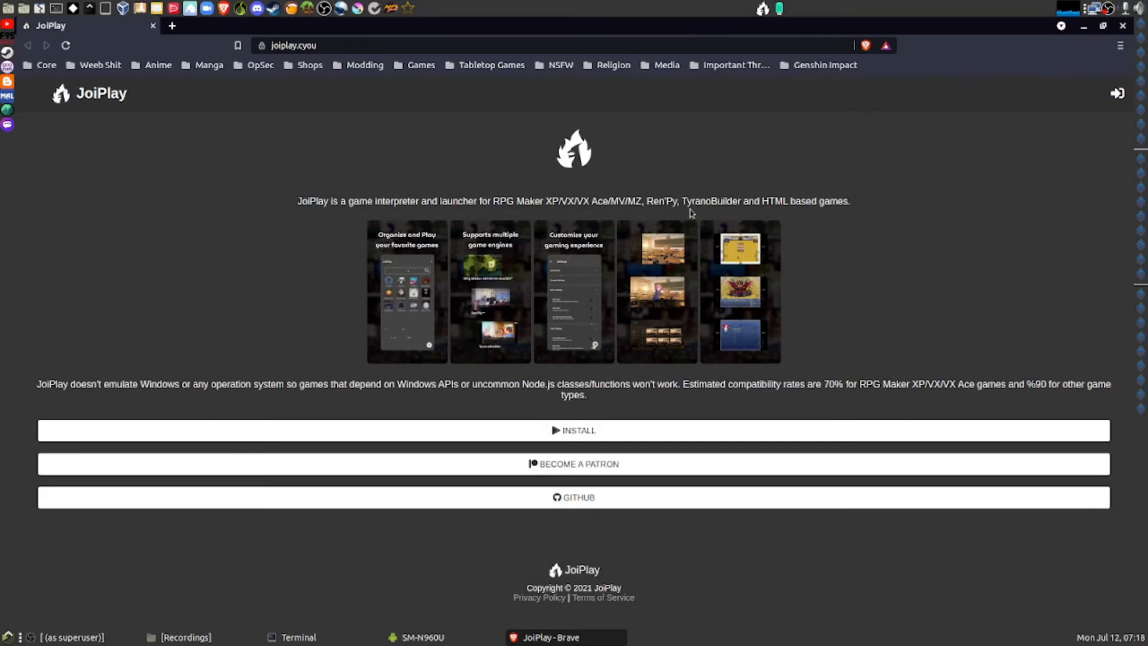
{"action": "mouse_move", "coordinate": [727, 306]}
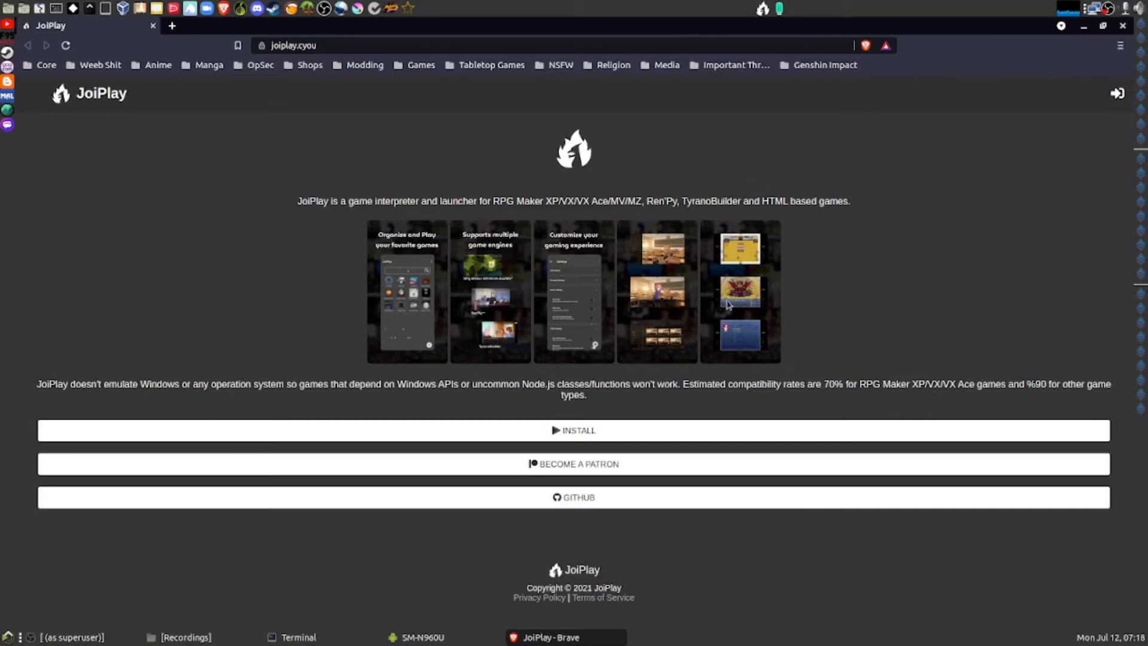
{"action": "mouse_move", "coordinate": [789, 273]}
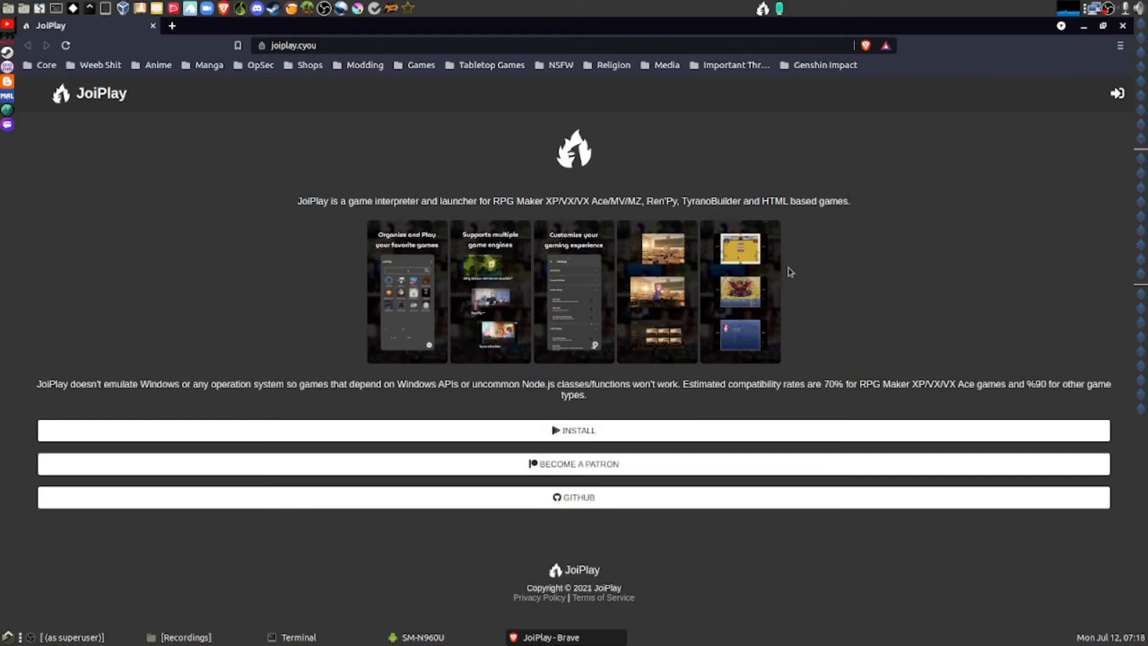
{"action": "mouse_move", "coordinate": [437, 408]}
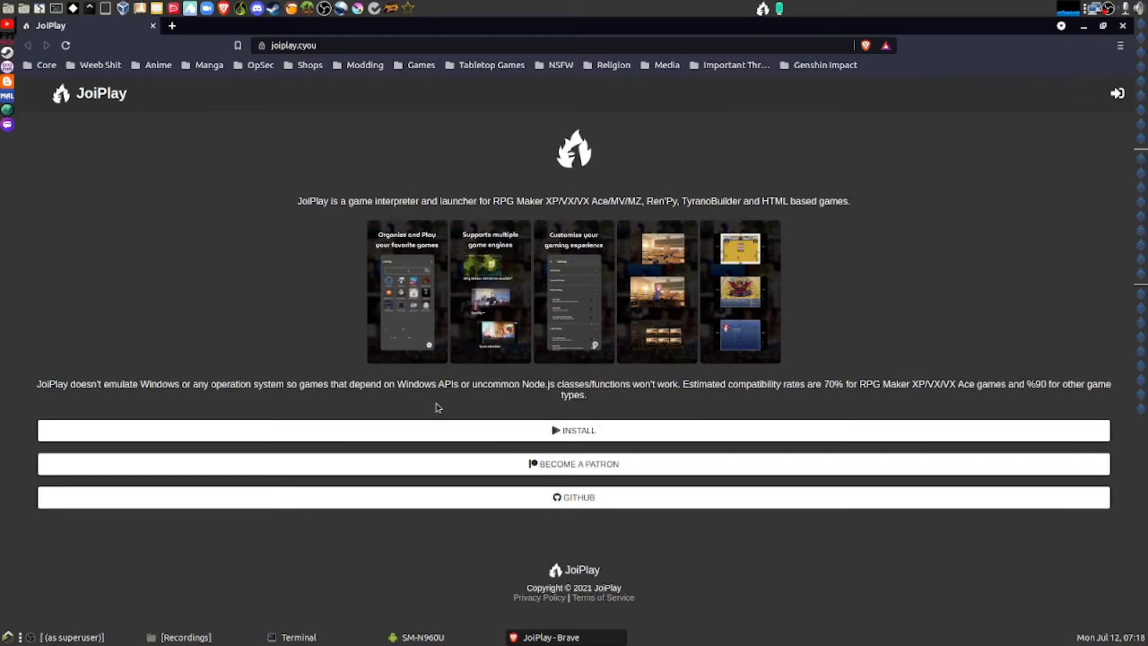
{"action": "mouse_move", "coordinate": [521, 394]}
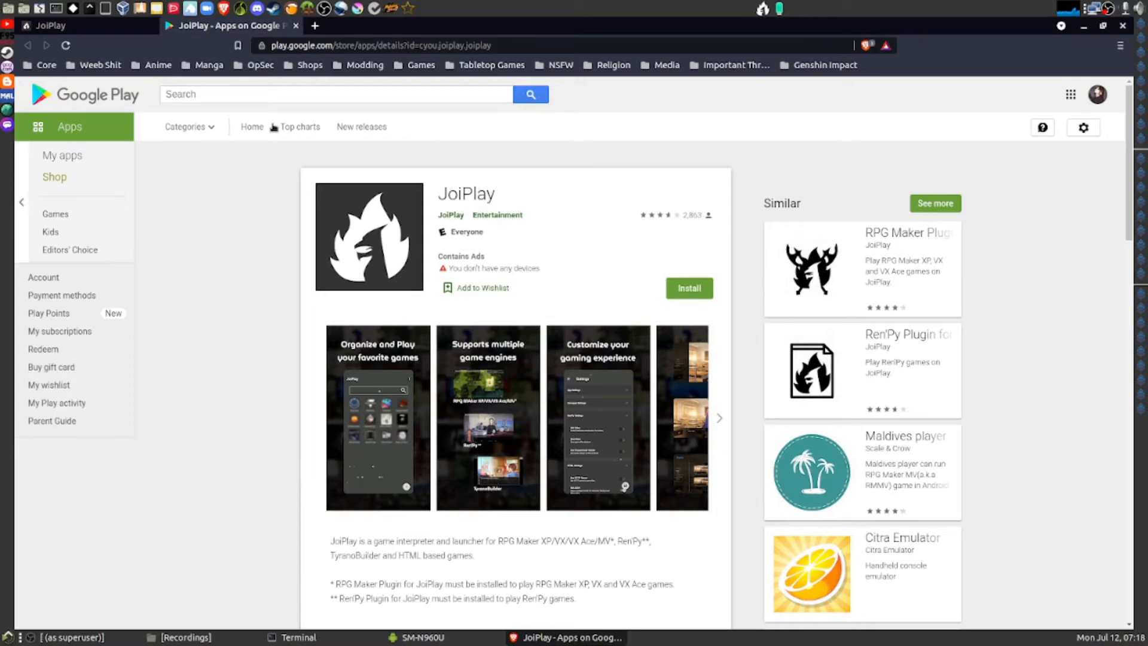
{"action": "mouse_move", "coordinate": [230, 26]}
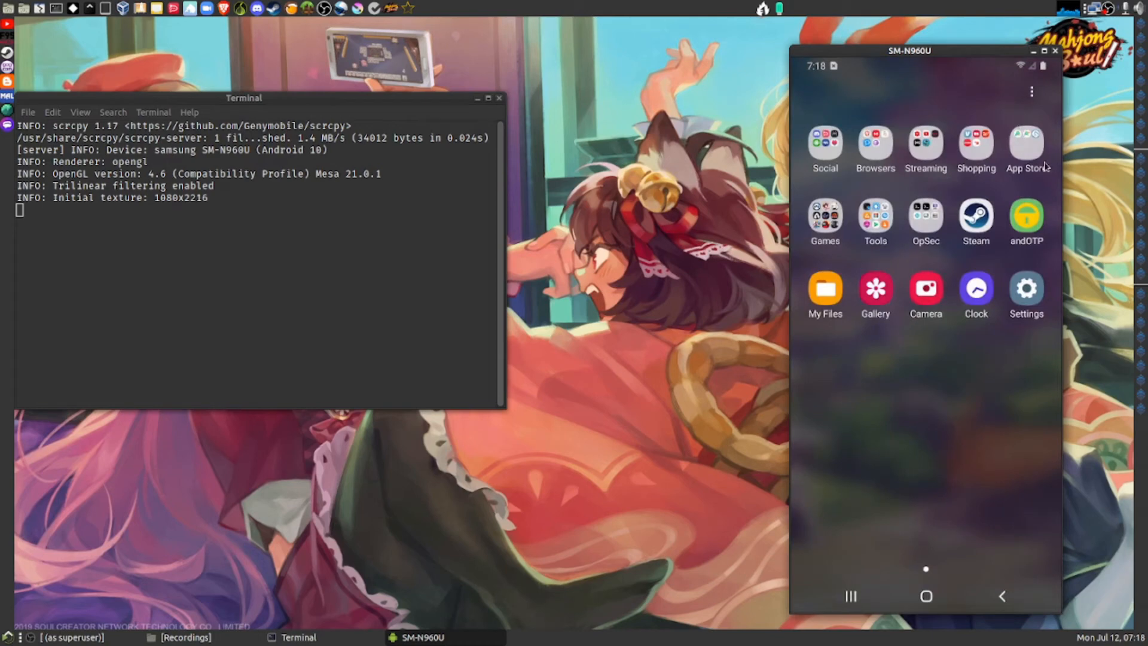
Step: Search the APKPure store on the phone for 'joiplay', skipping the opening ad
{"action": "left_click", "coordinate": [1026, 141]}
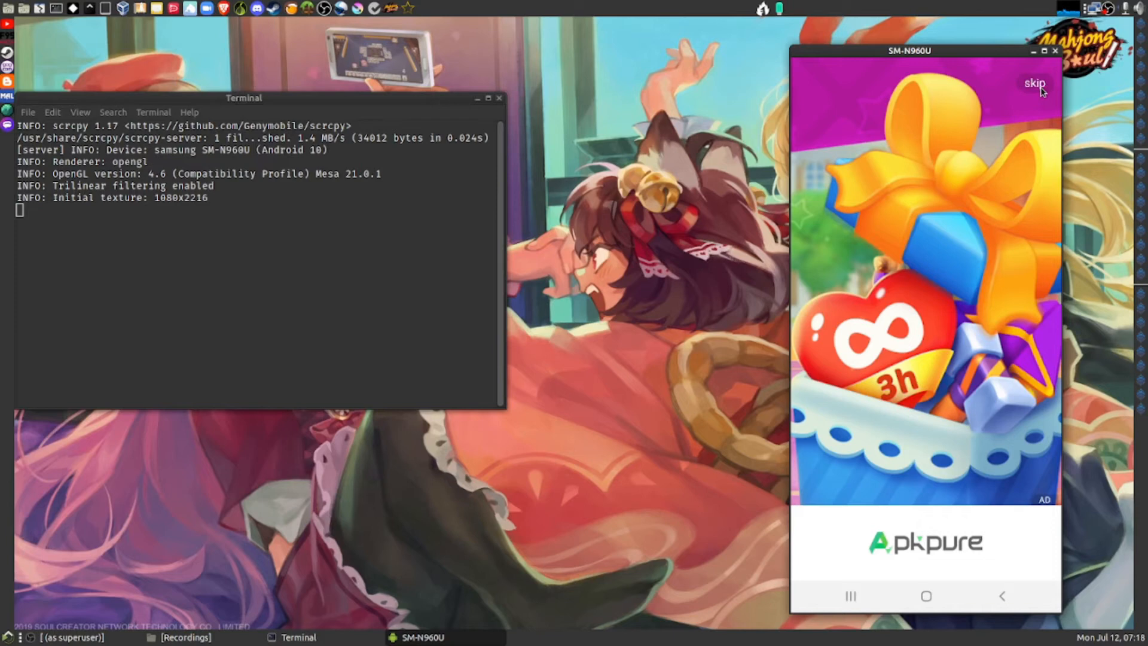
{"action": "left_click", "coordinate": [1036, 82]}
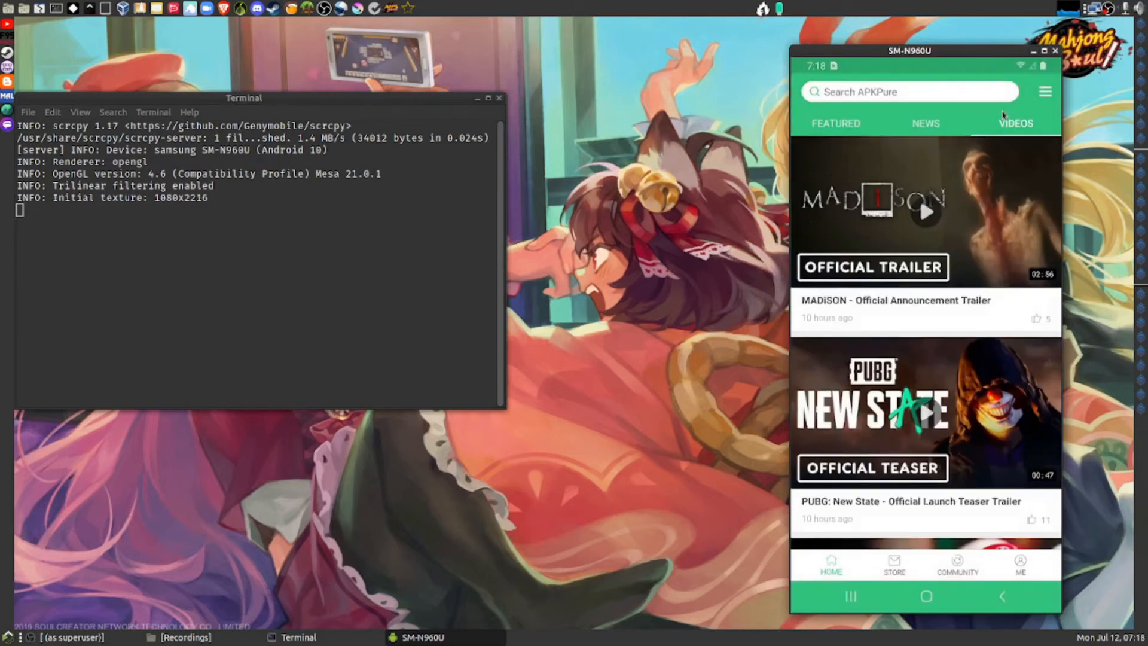
{"action": "left_click", "coordinate": [927, 213]}
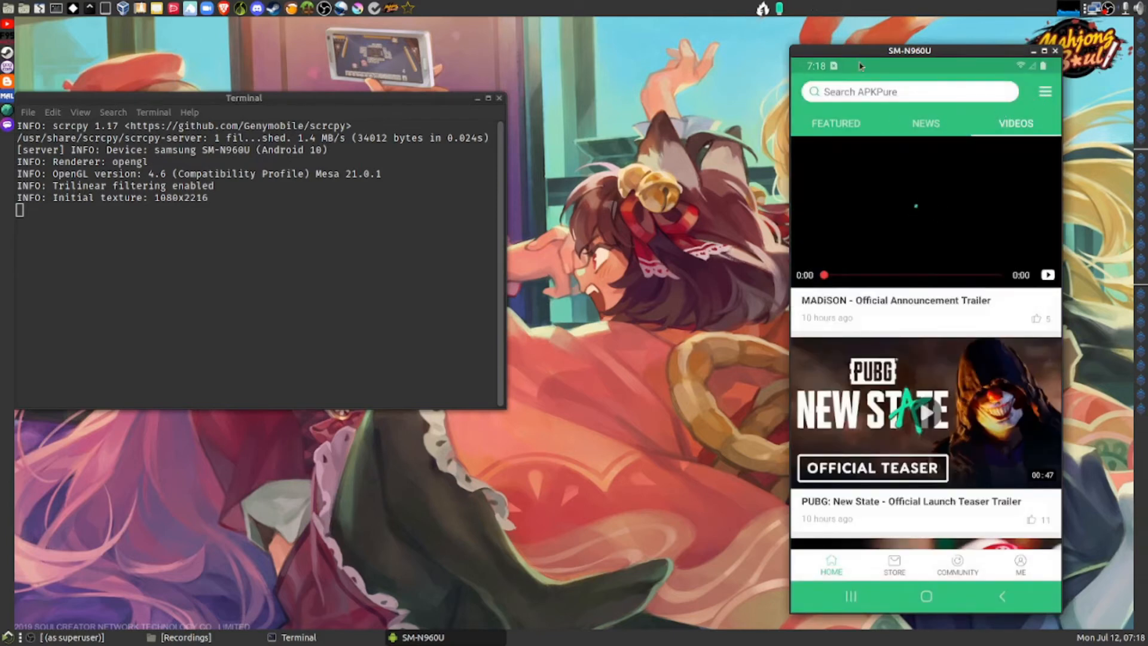
{"action": "left_click", "coordinate": [908, 91]}
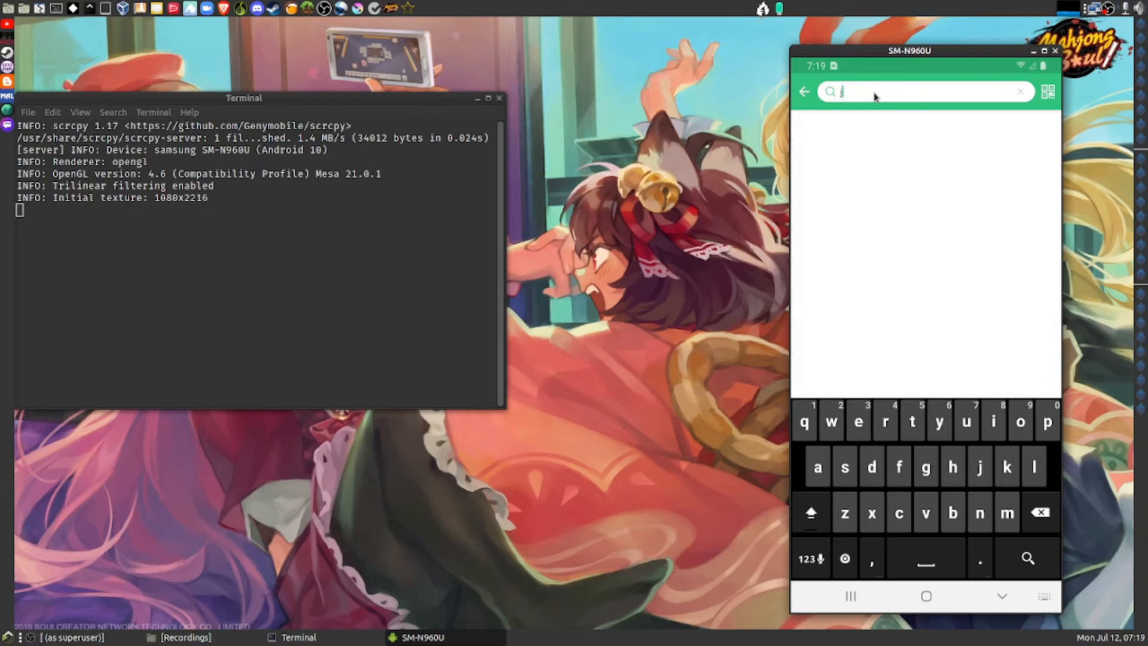
{"action": "type", "text": "joiplay"}
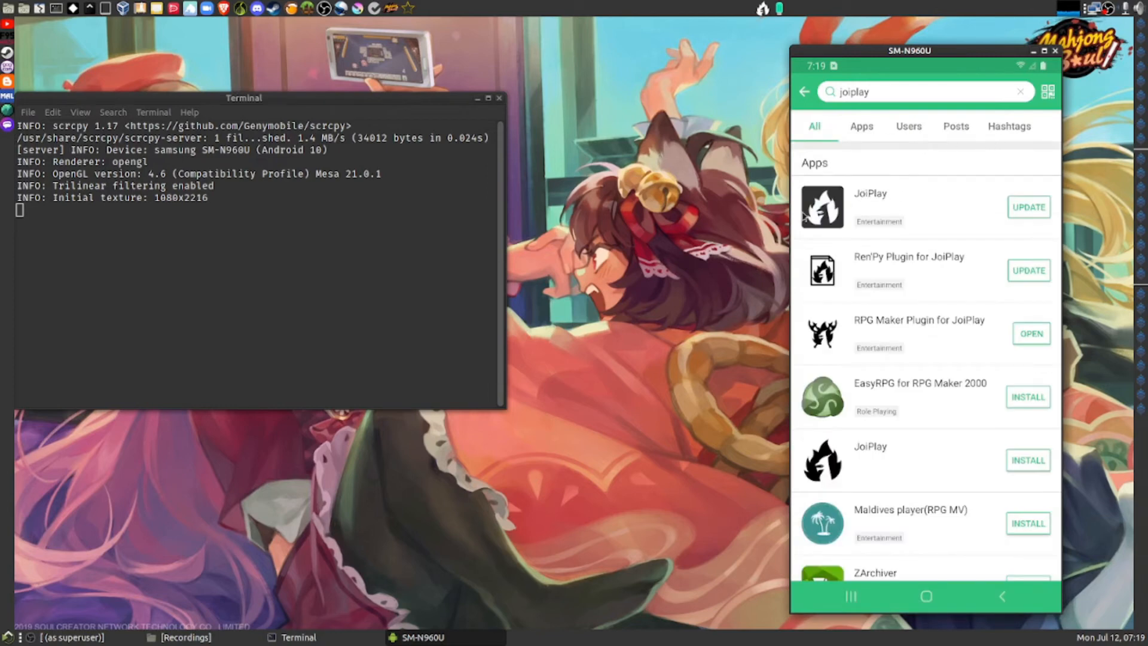
Step: View the JoiPlay app page from the results, then return to the result list
{"action": "left_click", "coordinate": [870, 206]}
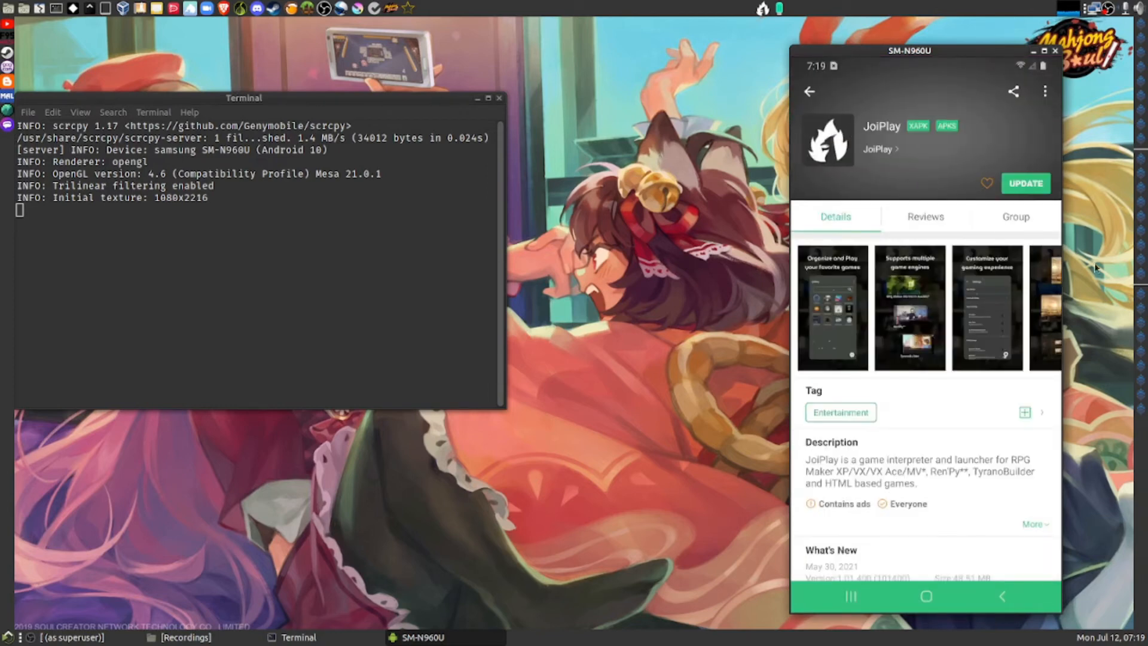
{"action": "mouse_move", "coordinate": [987, 278]}
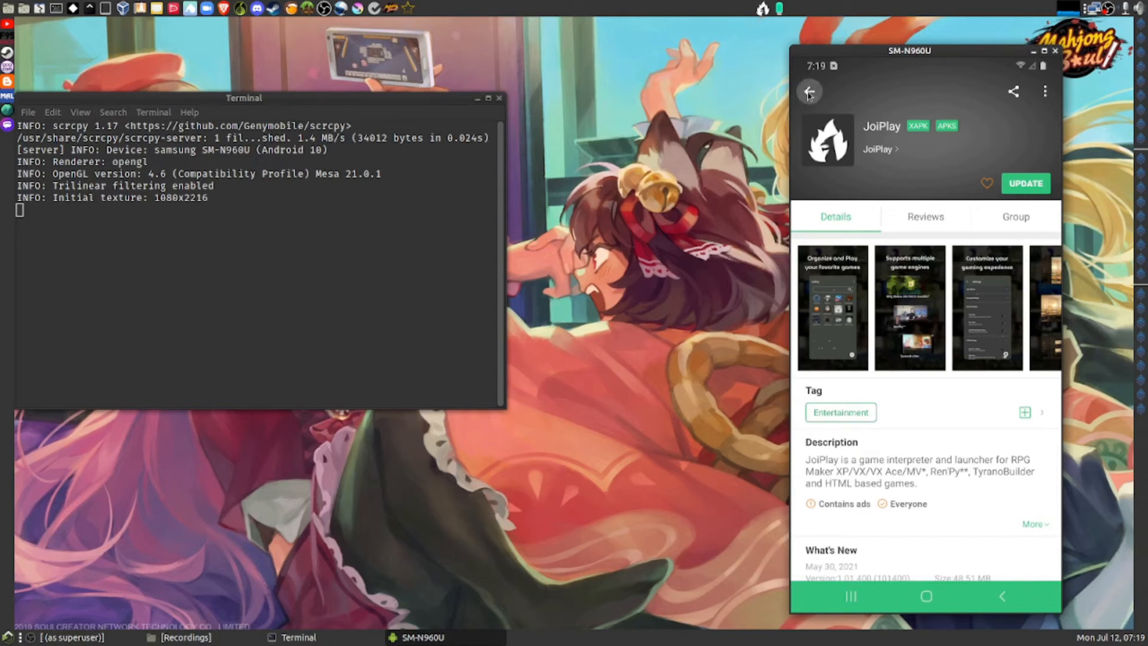
{"action": "left_click", "coordinate": [808, 91]}
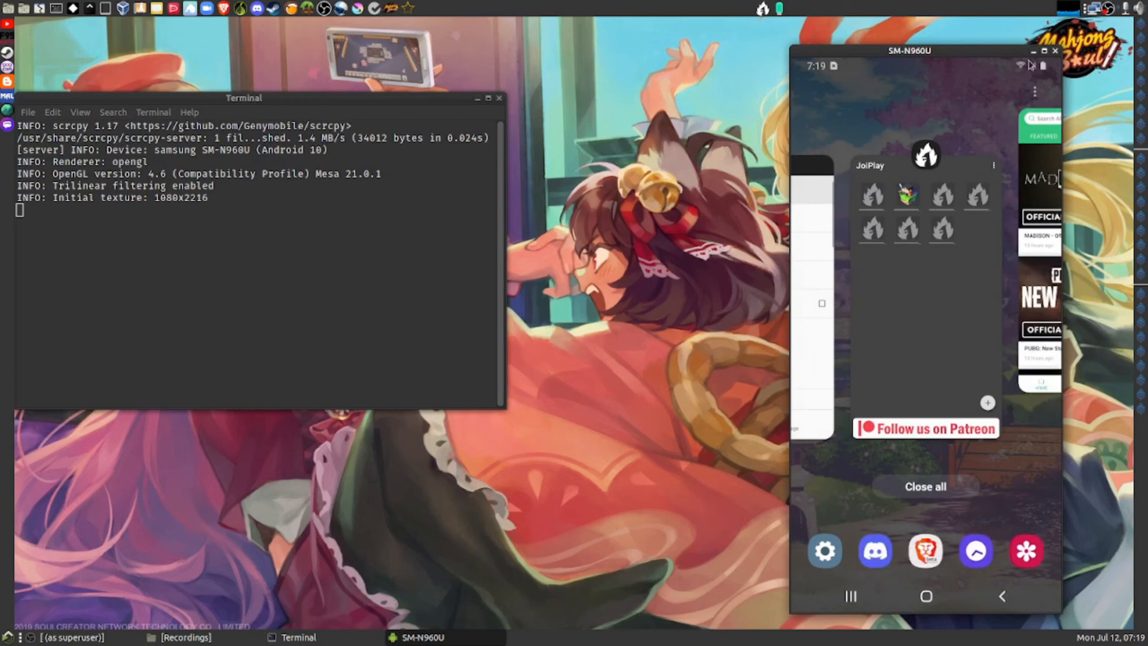
{"action": "mouse_move", "coordinate": [942, 336]}
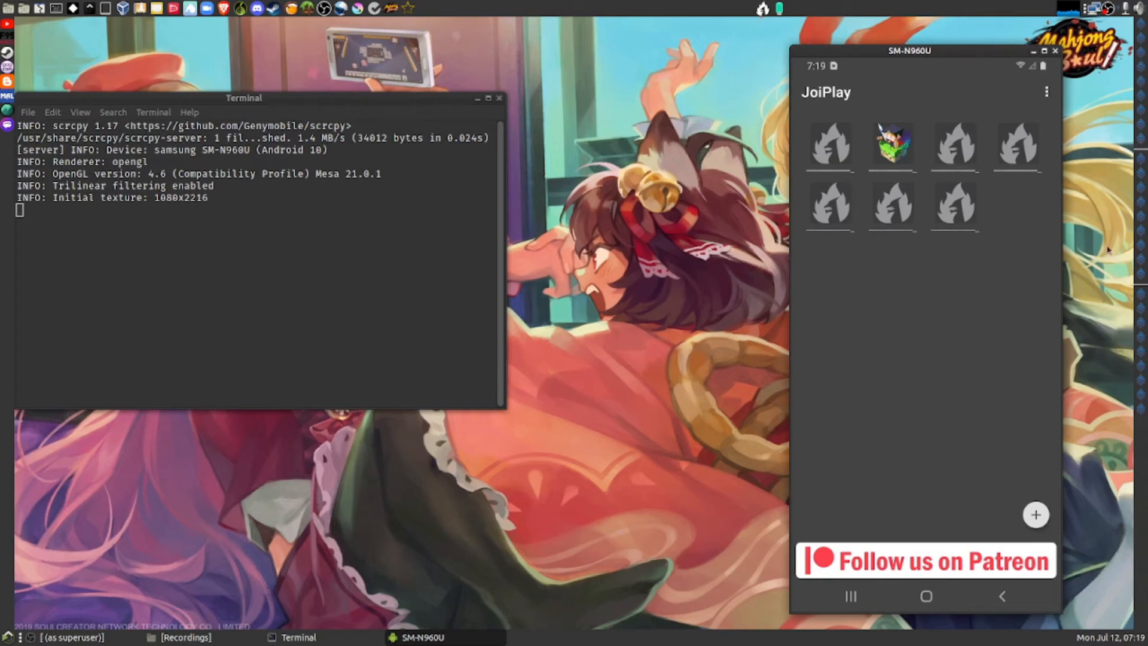
{"action": "mouse_move", "coordinate": [643, 189]}
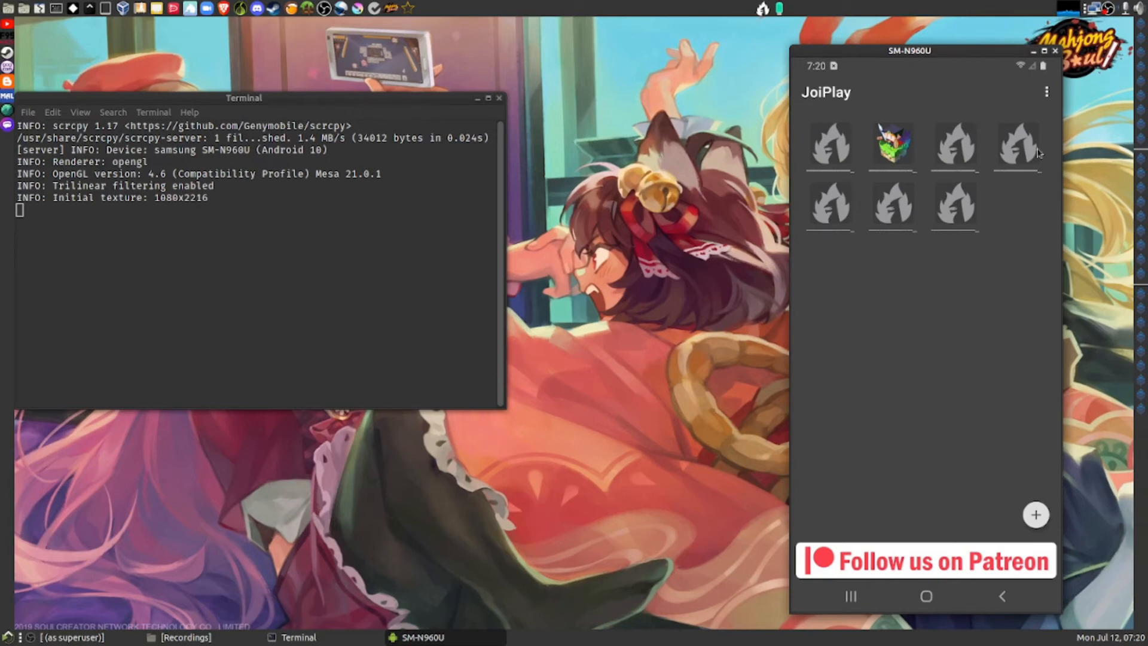
{"action": "mouse_move", "coordinate": [1055, 519]}
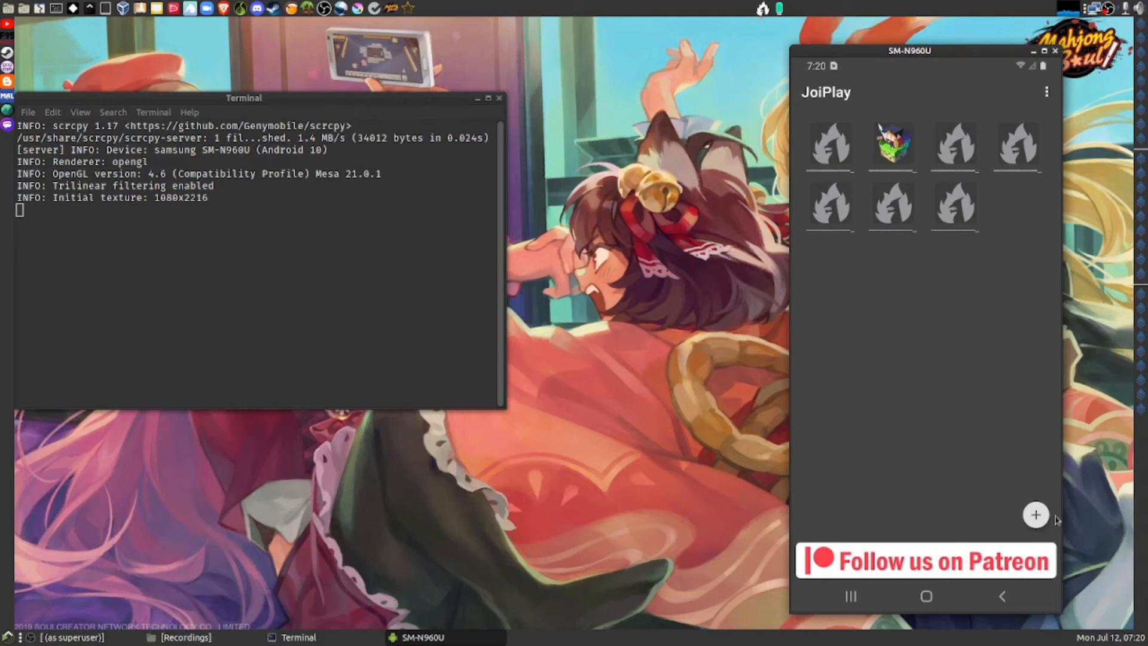
Step: Start a new JoiPlay game entry with the name typed as 'Lina'
{"action": "left_click", "coordinate": [1033, 514]}
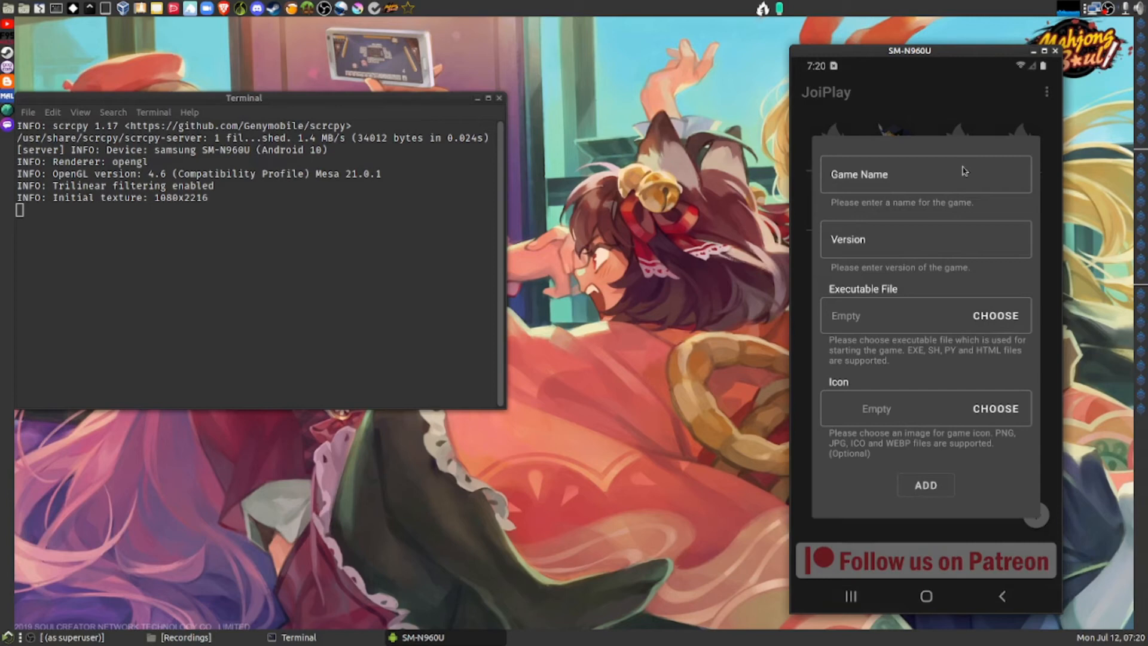
{"action": "left_click", "coordinate": [926, 174]}
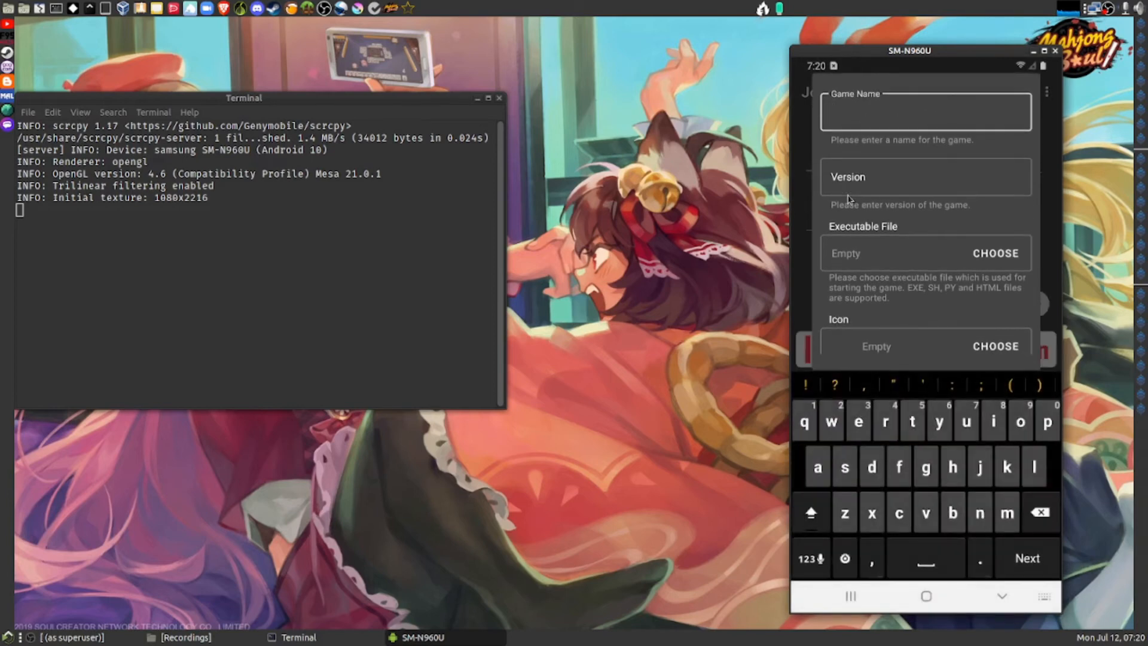
{"action": "type", "text": "Lina"}
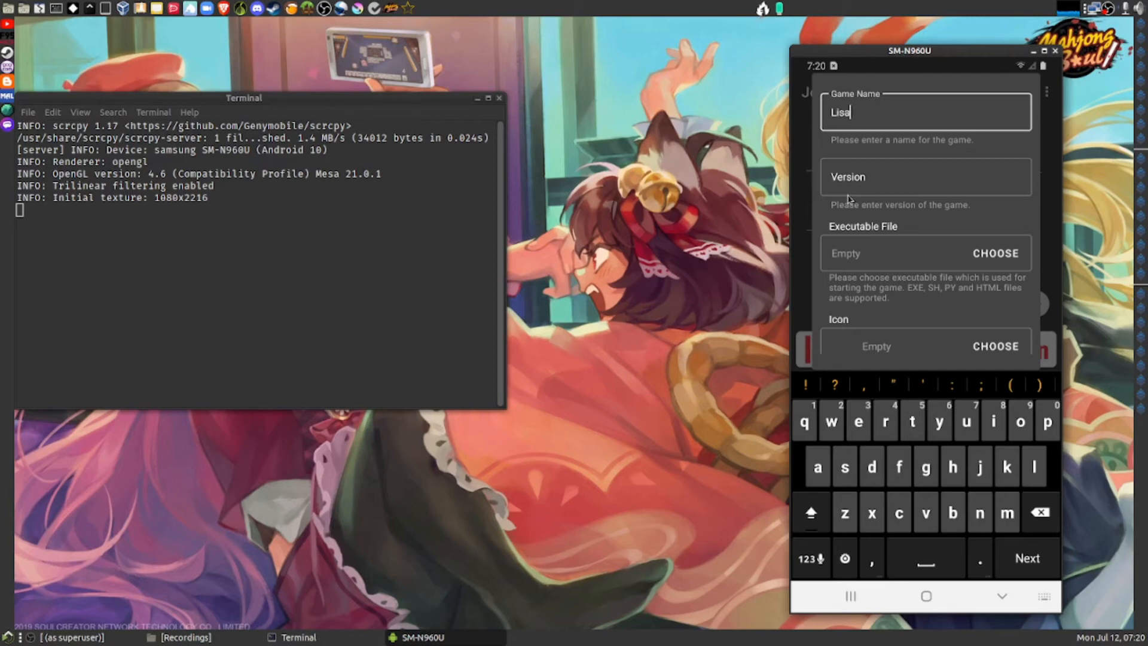
{"action": "mouse_move", "coordinate": [986, 270]}
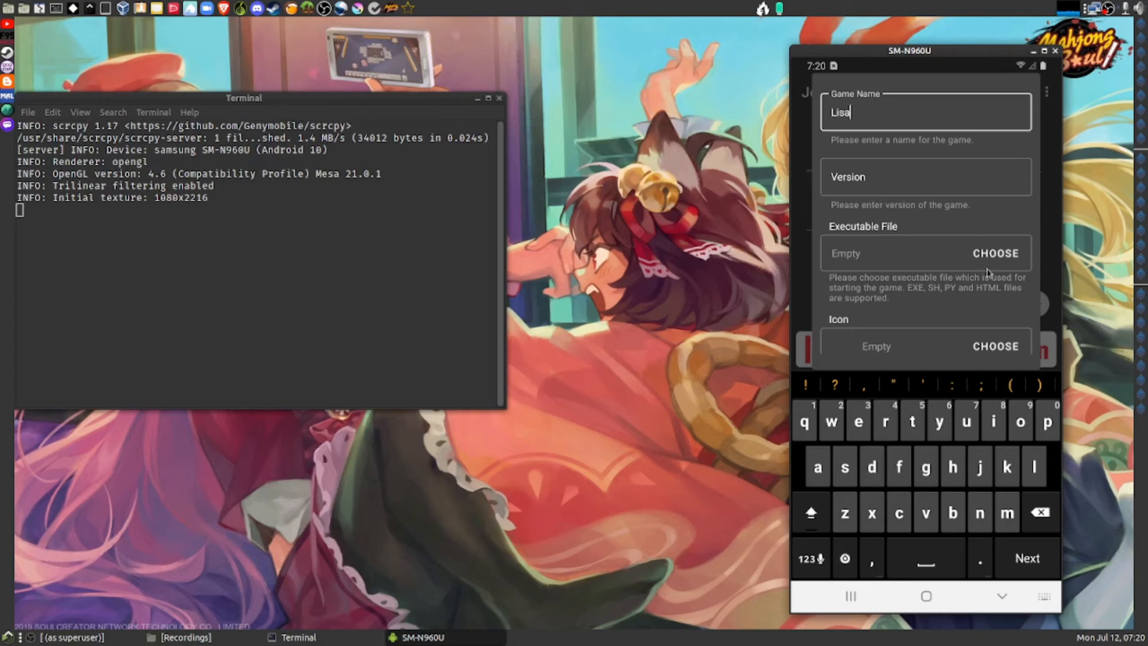
Step: Choose LISA's Game.exe as executable and mkxp/icon.png as icon, then add the game
{"action": "left_click", "coordinate": [995, 254]}
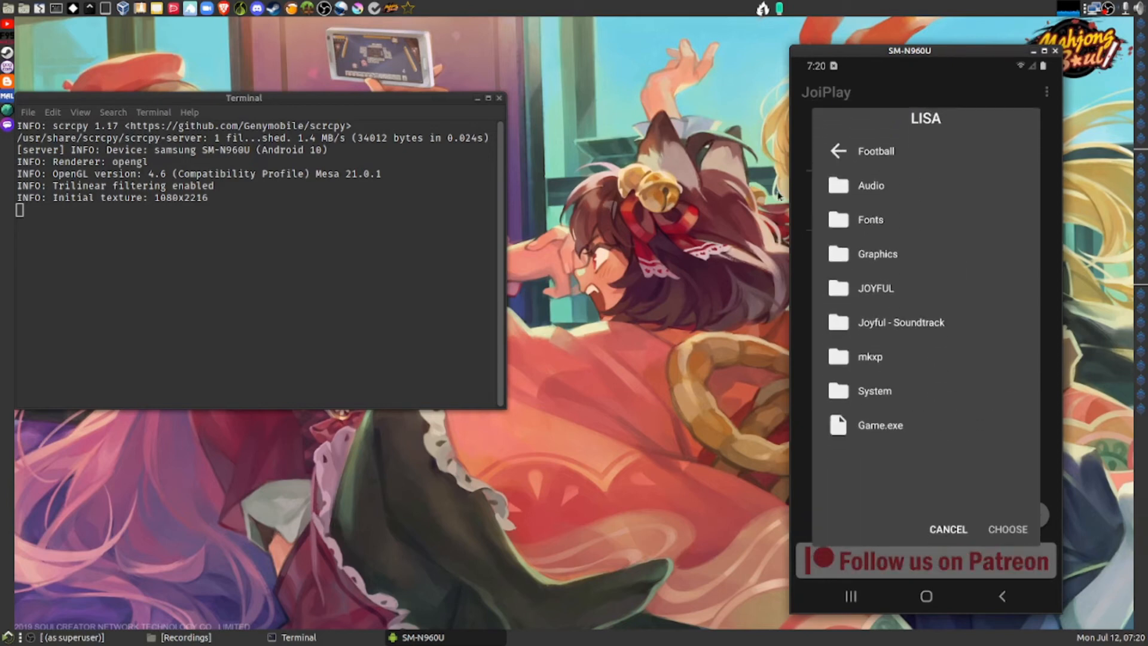
{"action": "left_click", "coordinate": [880, 426]}
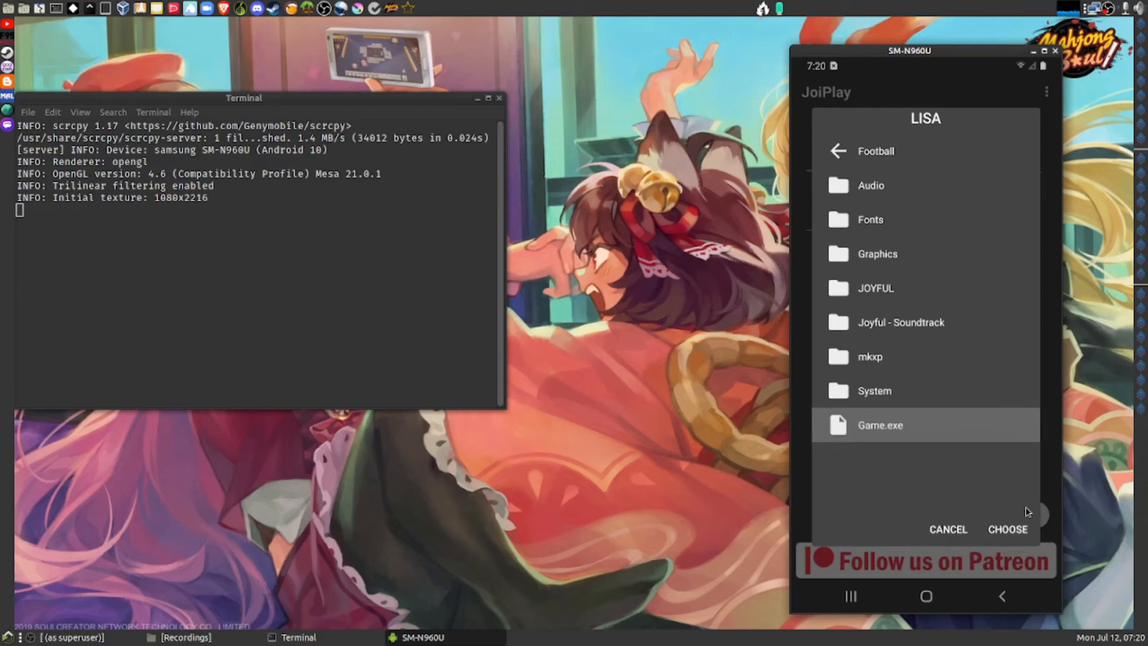
{"action": "left_click", "coordinate": [1006, 529]}
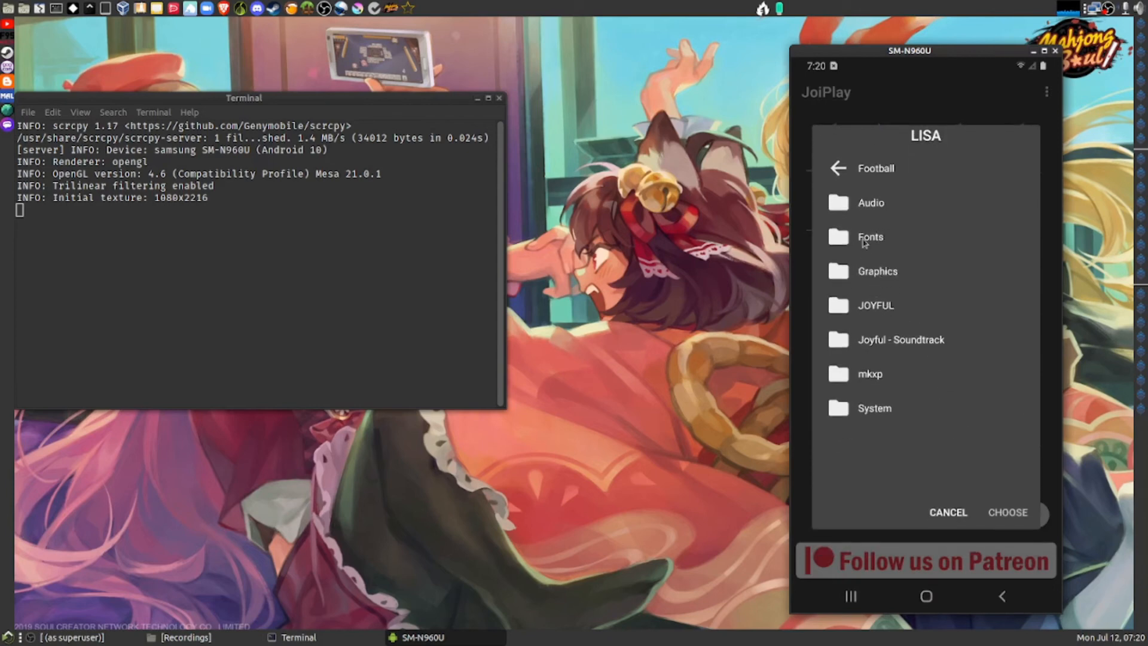
{"action": "left_click", "coordinate": [869, 373]}
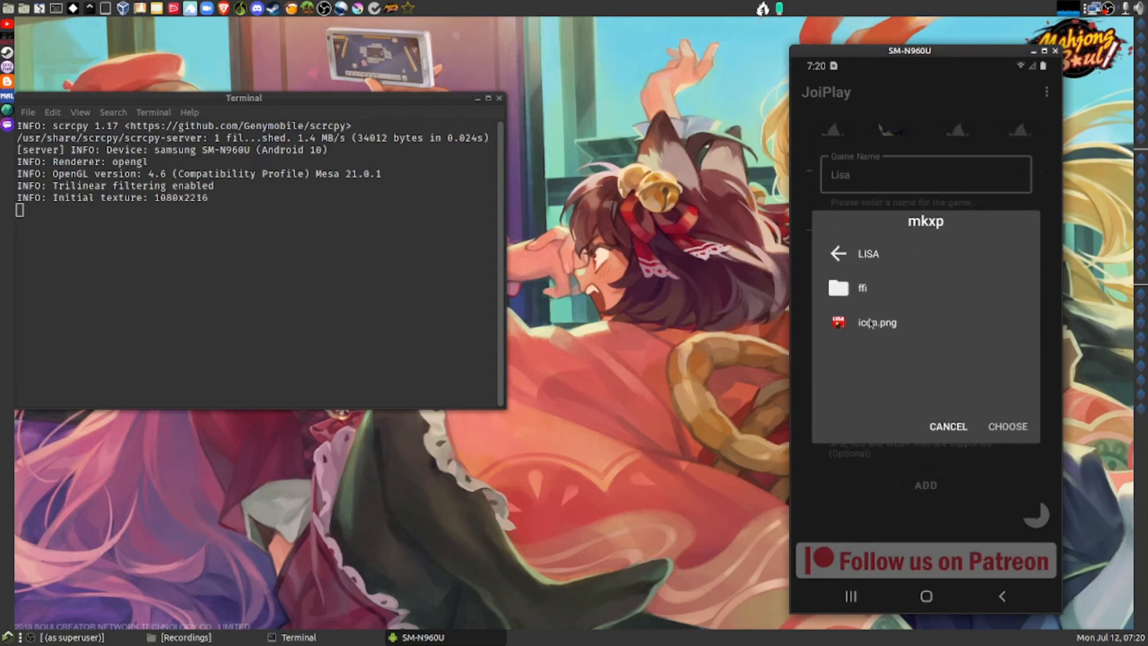
{"action": "left_click", "coordinate": [1008, 426]}
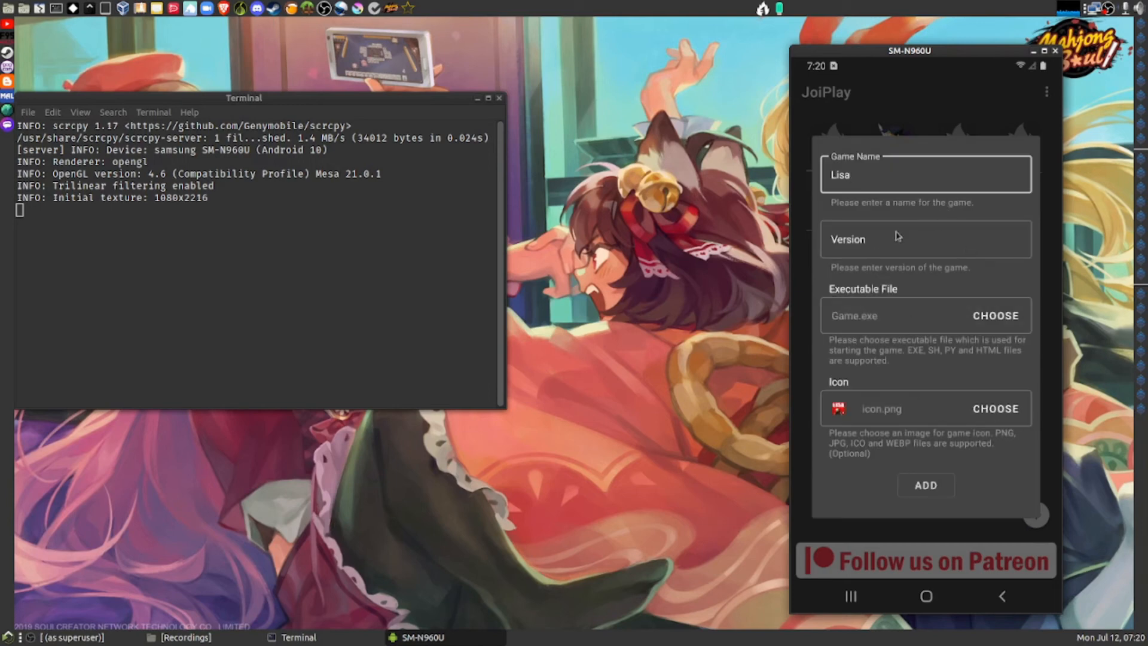
{"action": "left_click", "coordinate": [925, 485]}
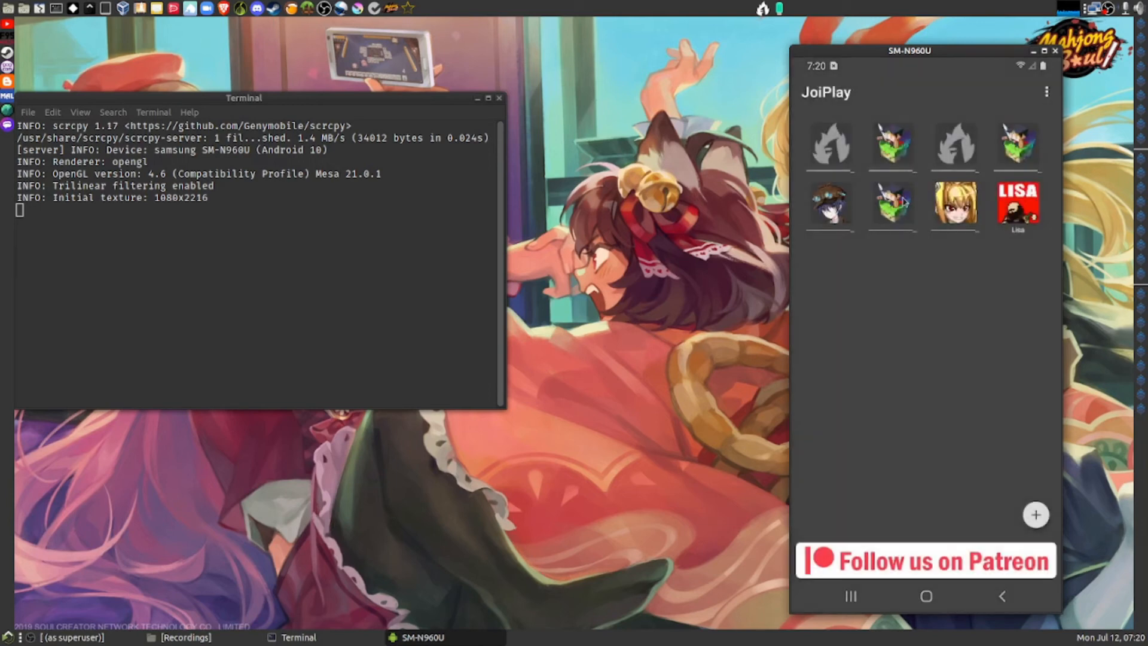
{"action": "mouse_move", "coordinate": [968, 127]}
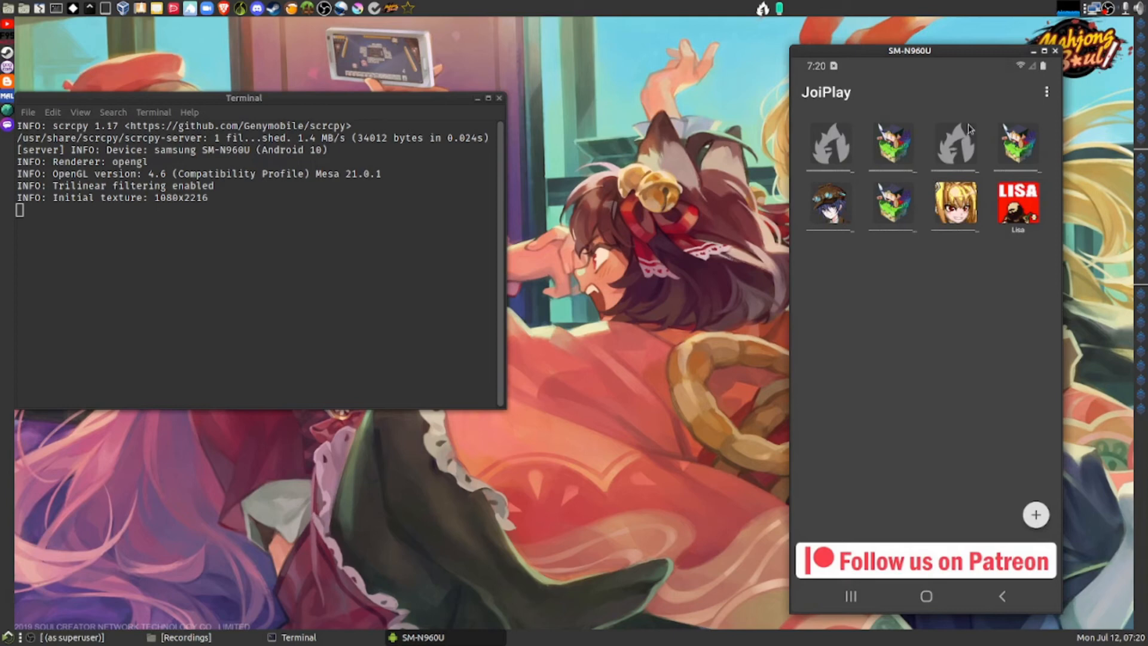
{"action": "mouse_move", "coordinate": [1002, 98]}
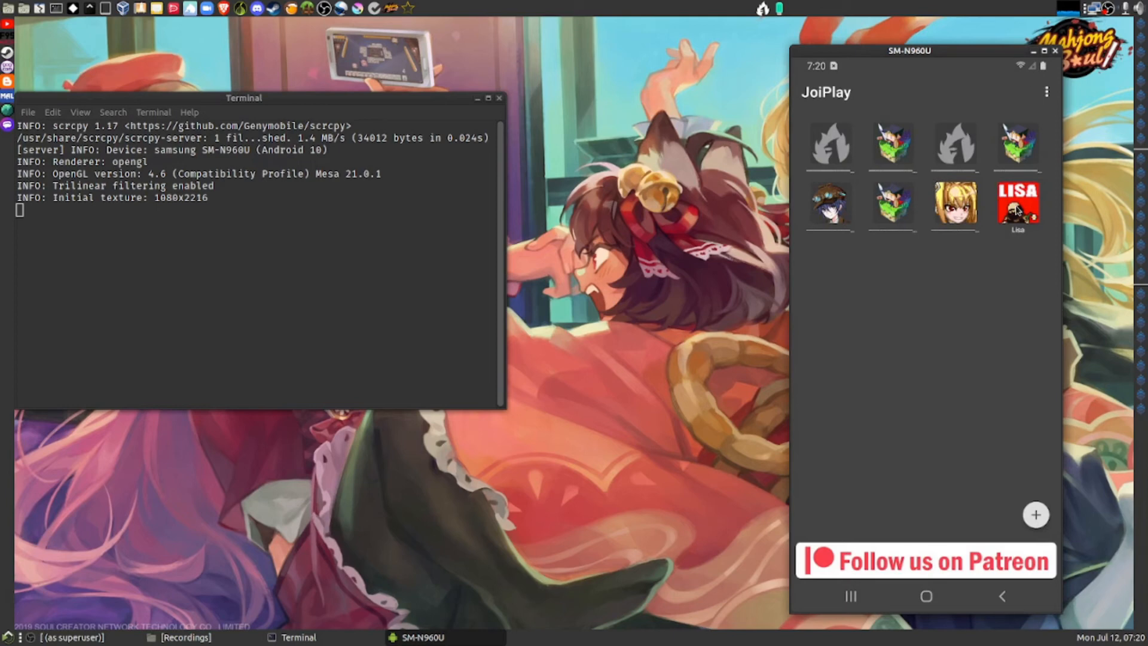
Step: Launch Lisa to its New Game/Continue/Quit title screen, then close the scrcpy mirror
{"action": "left_click", "coordinate": [1018, 203]}
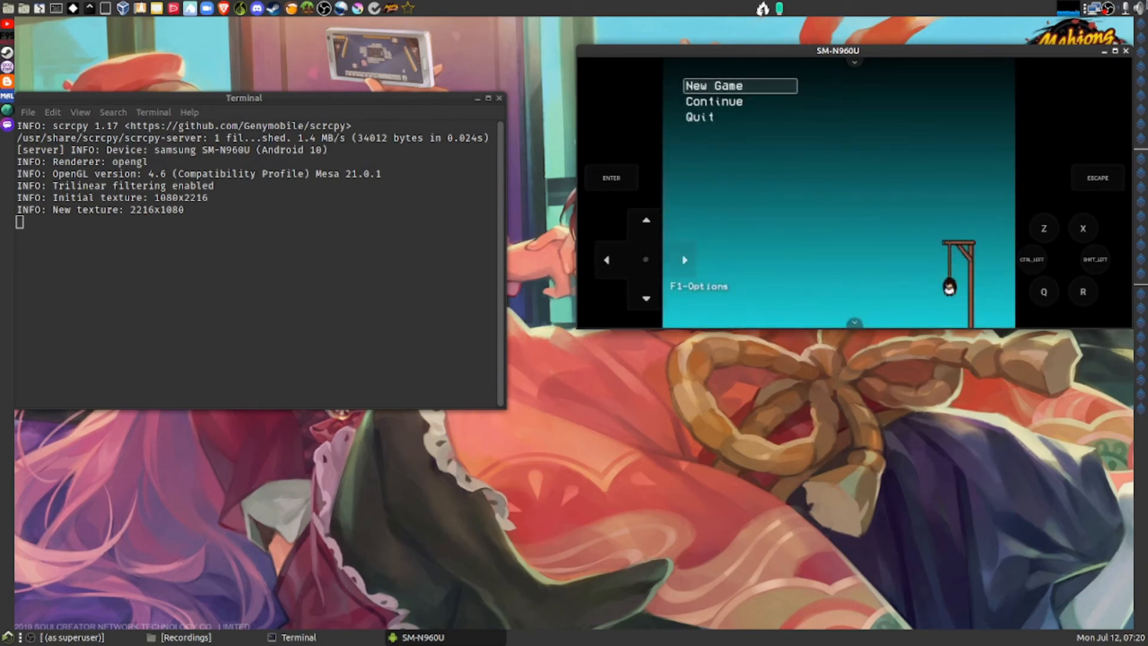
{"action": "mouse_move", "coordinate": [853, 332]}
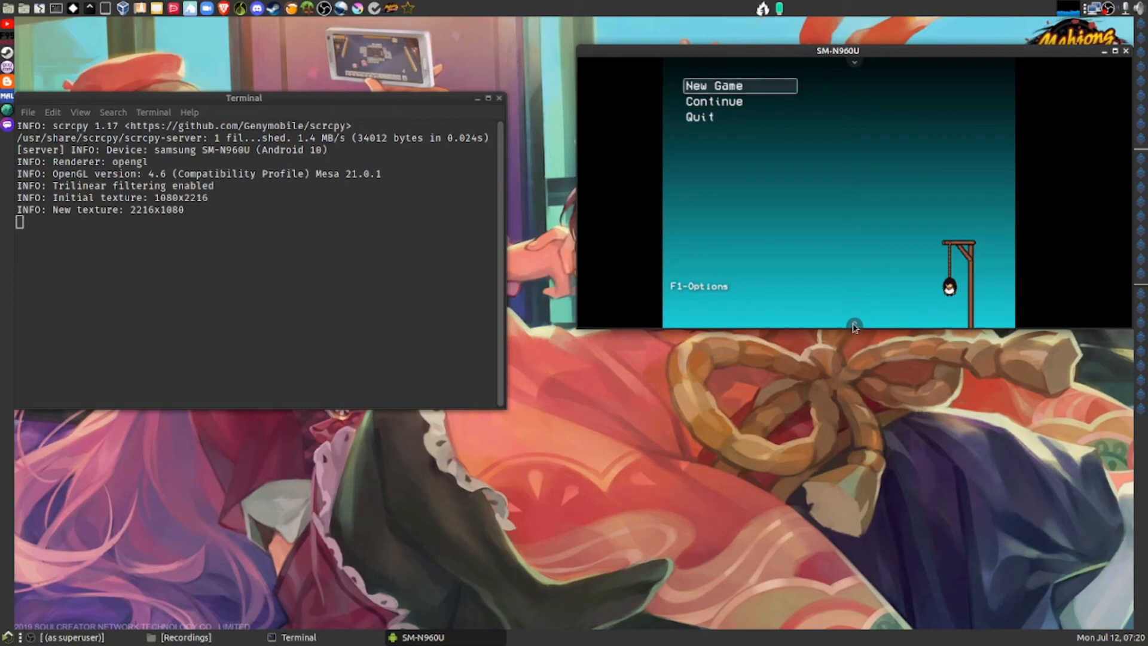
{"action": "mouse_move", "coordinate": [836, 296]}
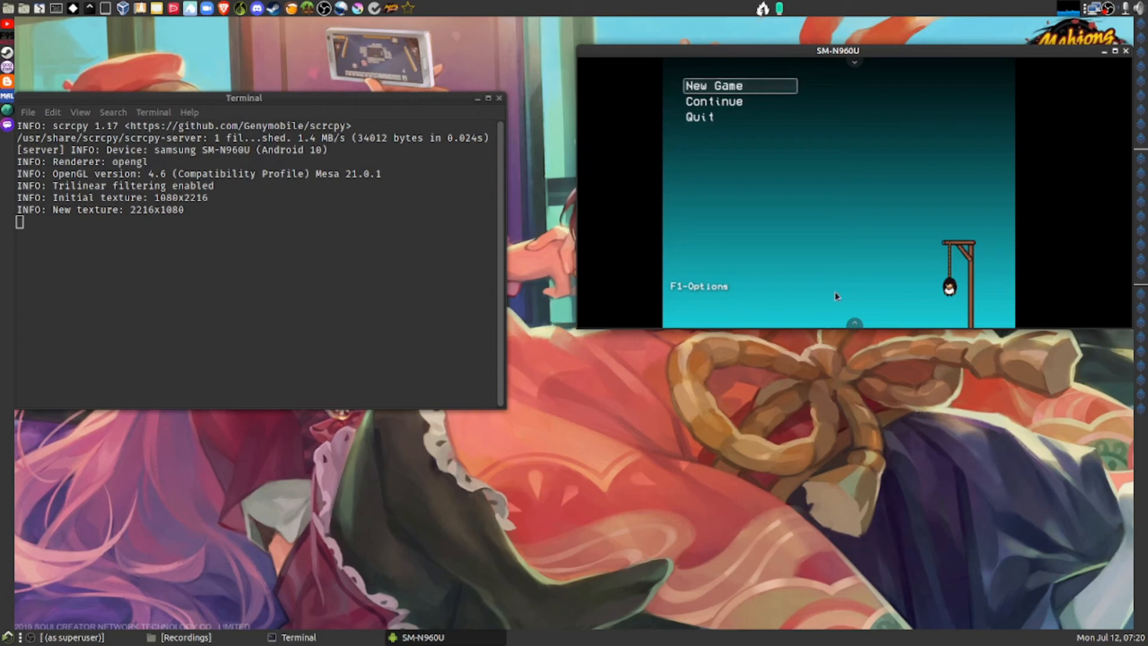
{"action": "mouse_move", "coordinate": [858, 295]}
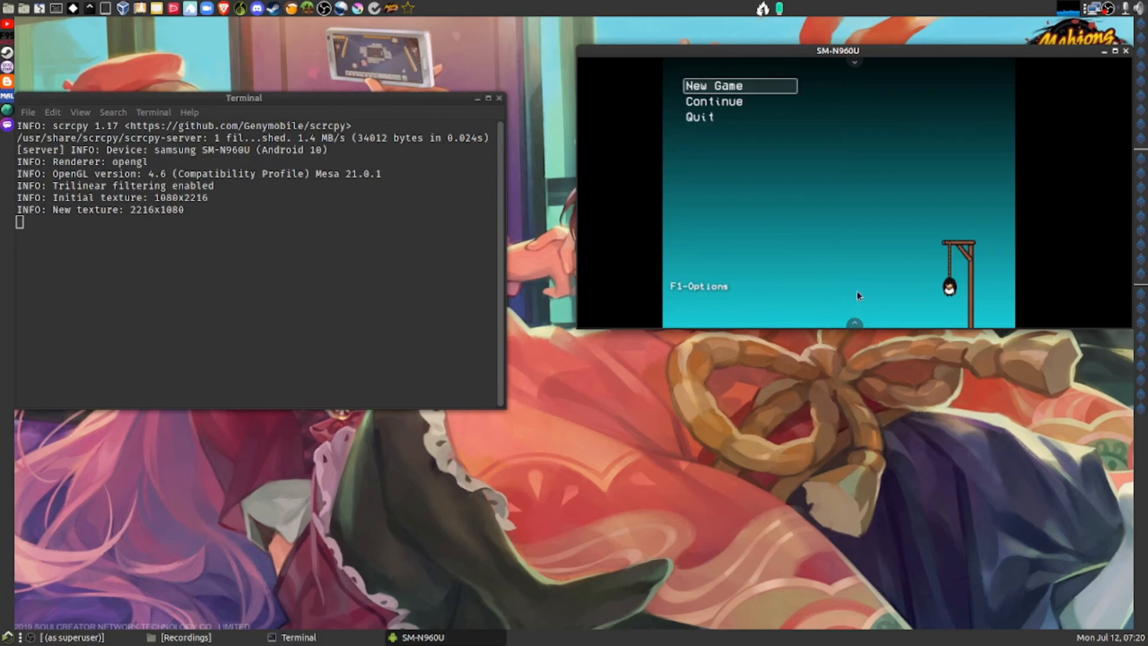
{"action": "mouse_move", "coordinate": [827, 316]}
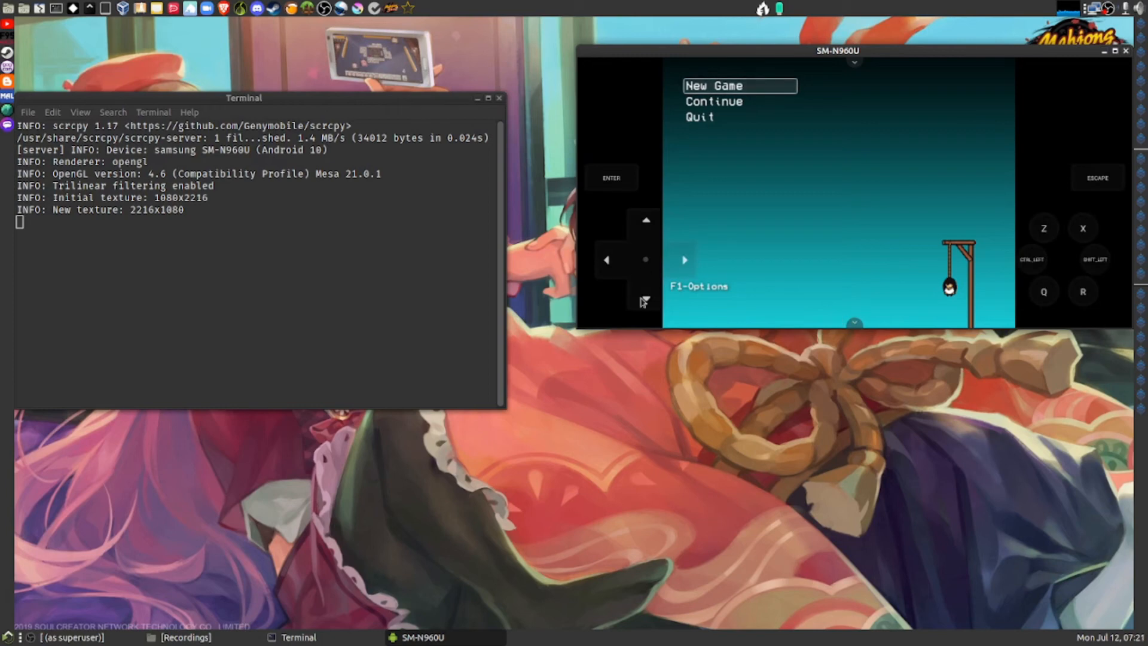
{"action": "key", "text": "Down"}
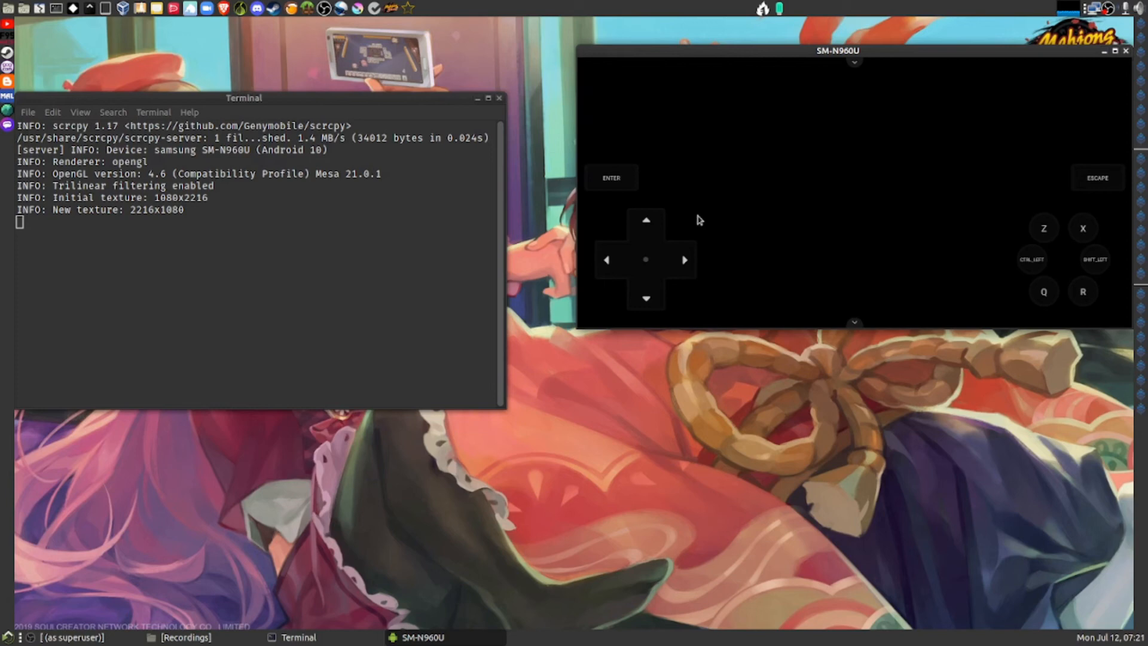
{"action": "mouse_move", "coordinate": [812, 235]}
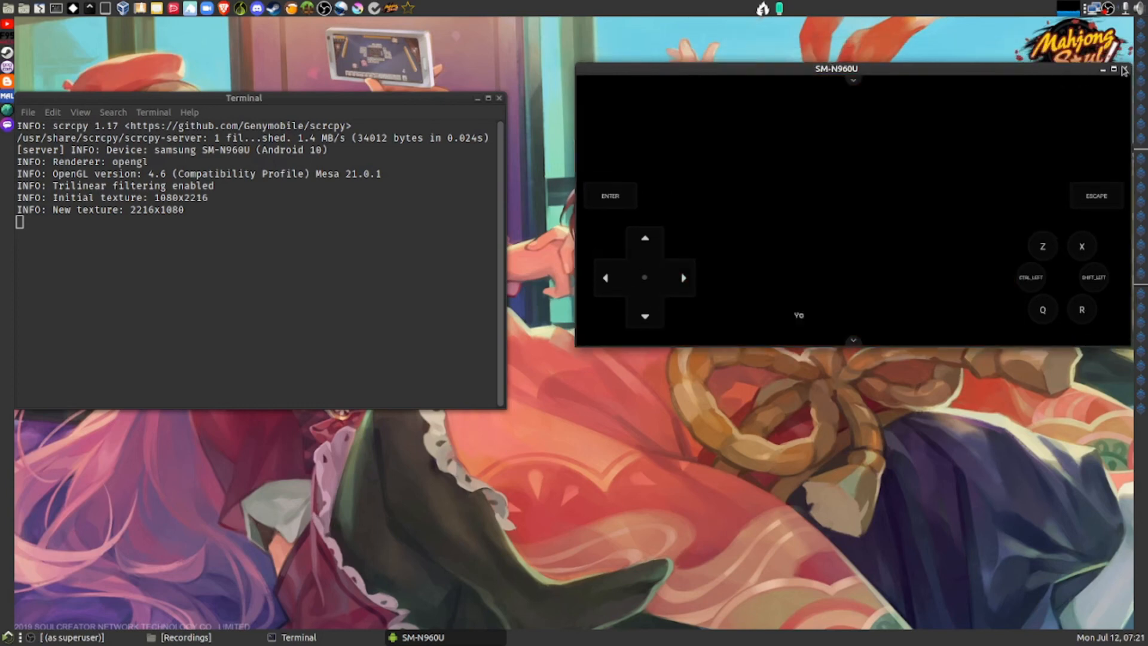
{"action": "left_click", "coordinate": [1126, 72]}
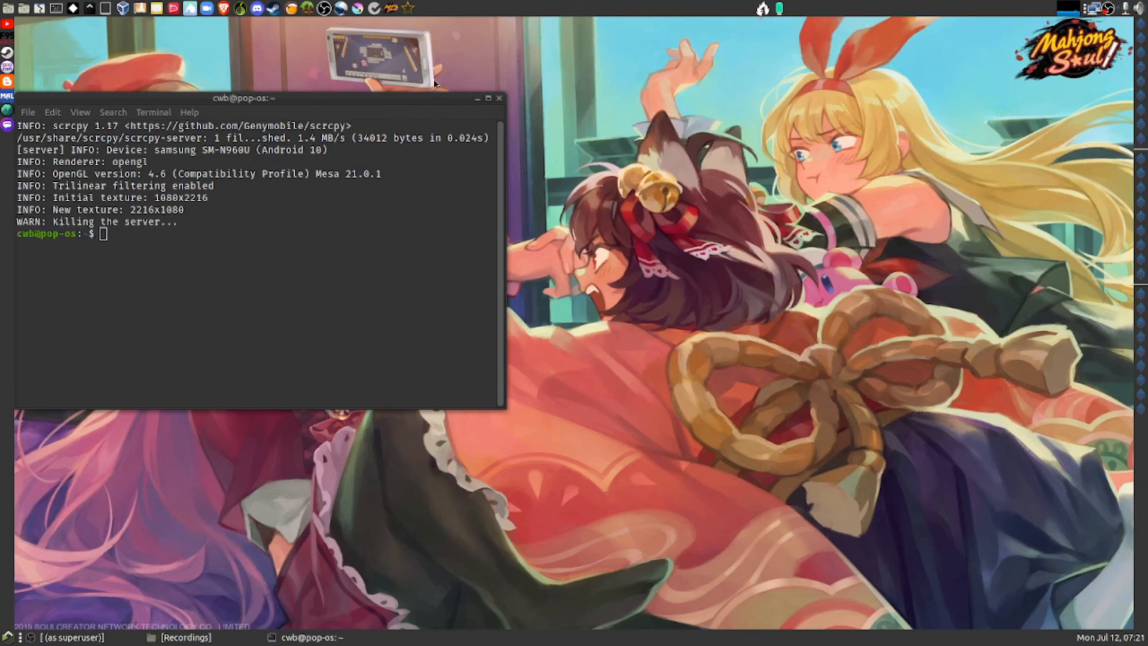